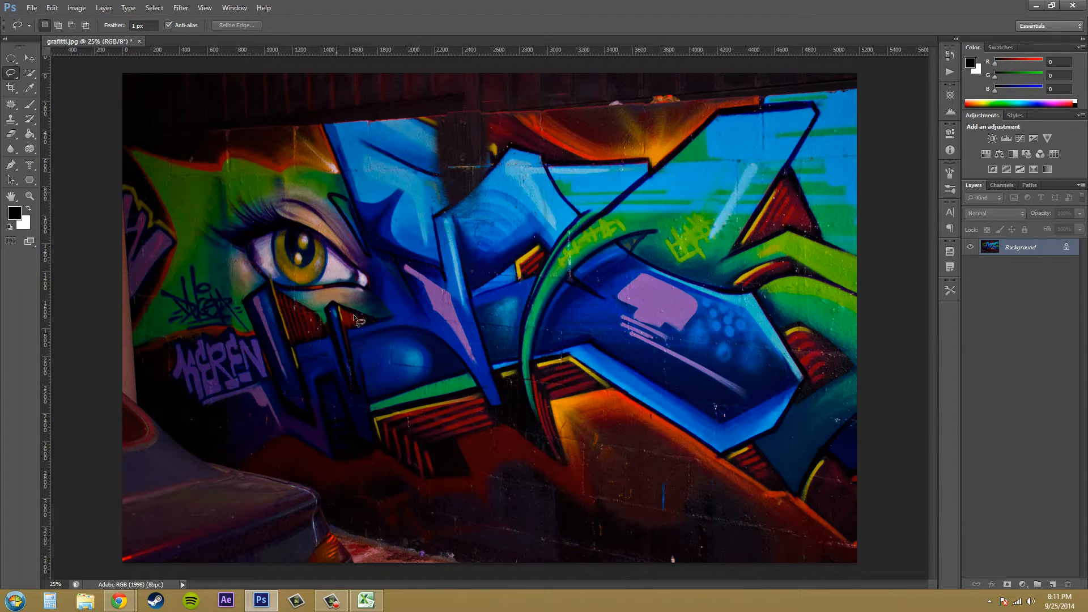
Select the Background layer and convert it to the editable Layer 0.
left_click(10, 59)
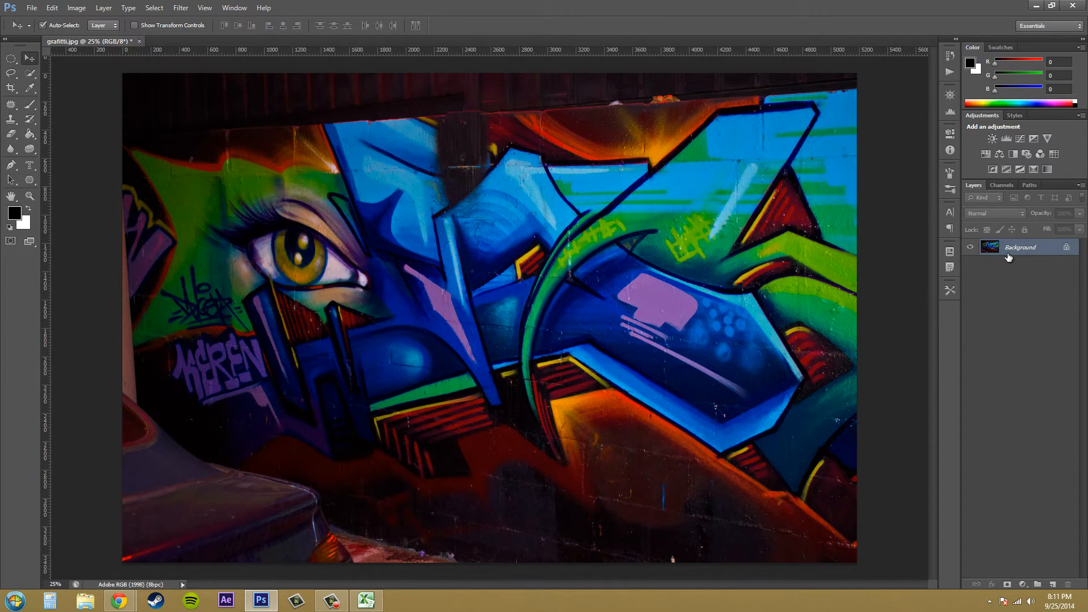
mouse_move(1011, 258)
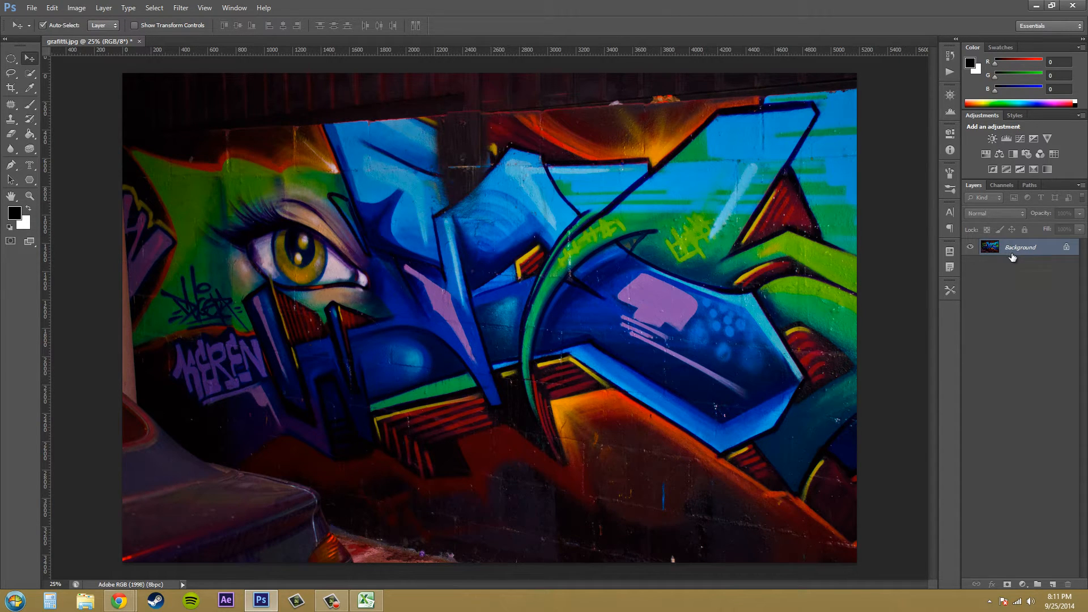
mouse_move(1031, 285)
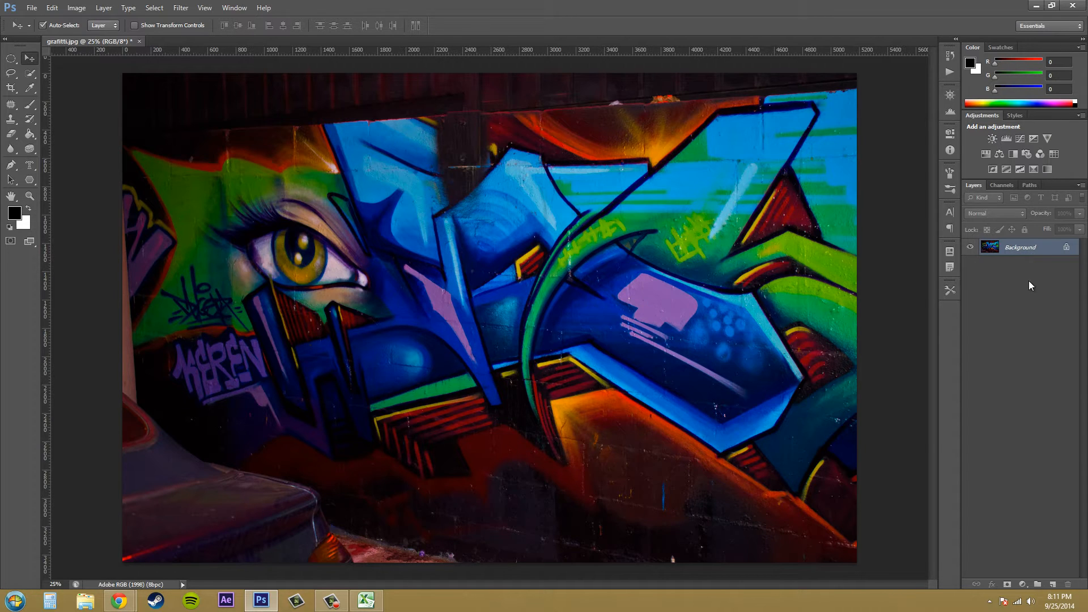
mouse_move(1016, 257)
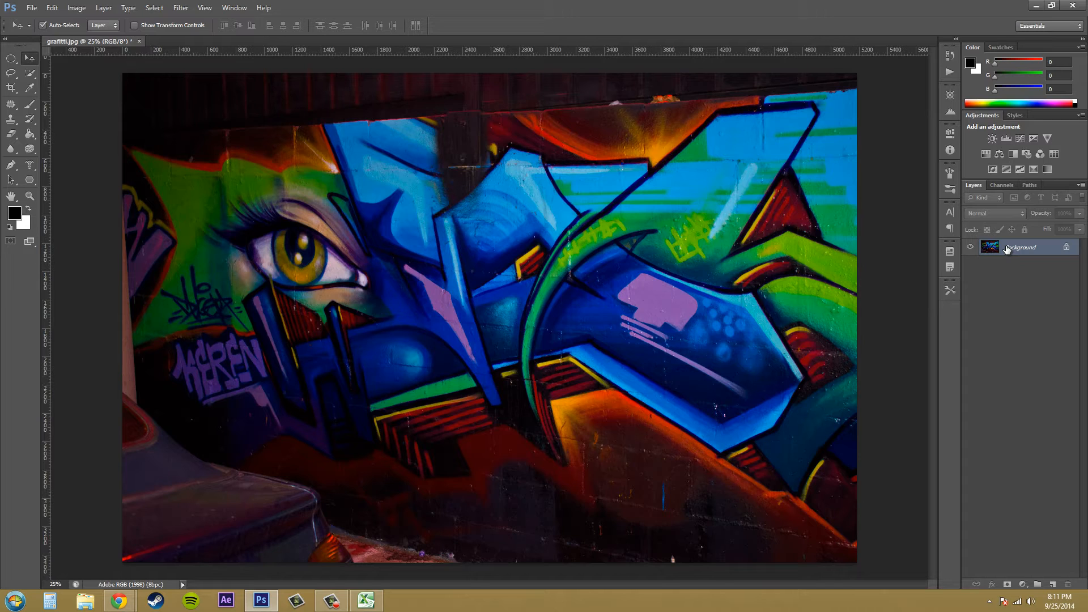
mouse_move(1007, 251)
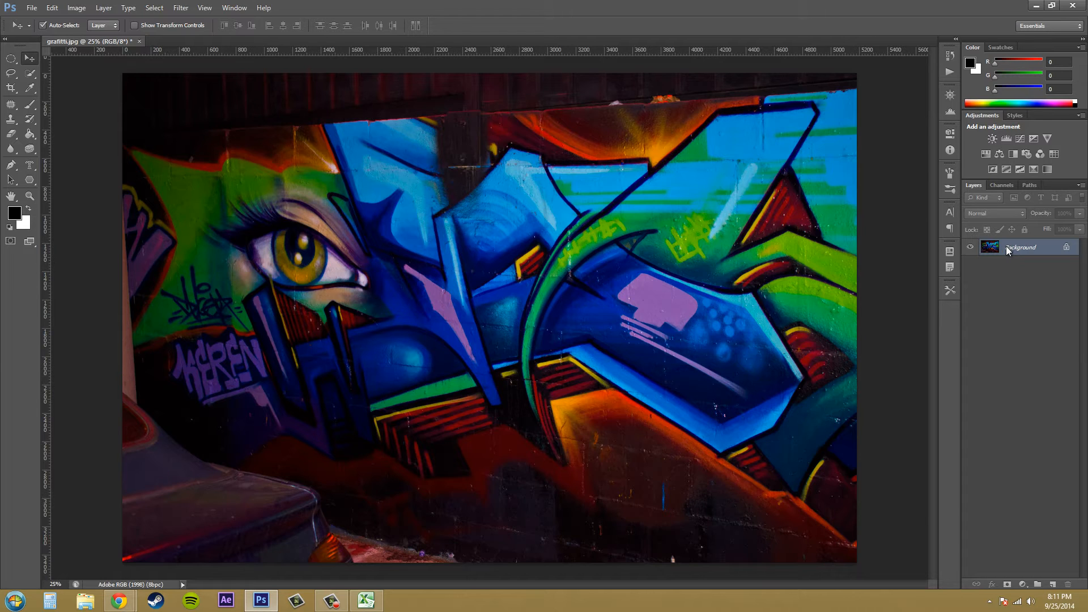
right_click(1021, 247)
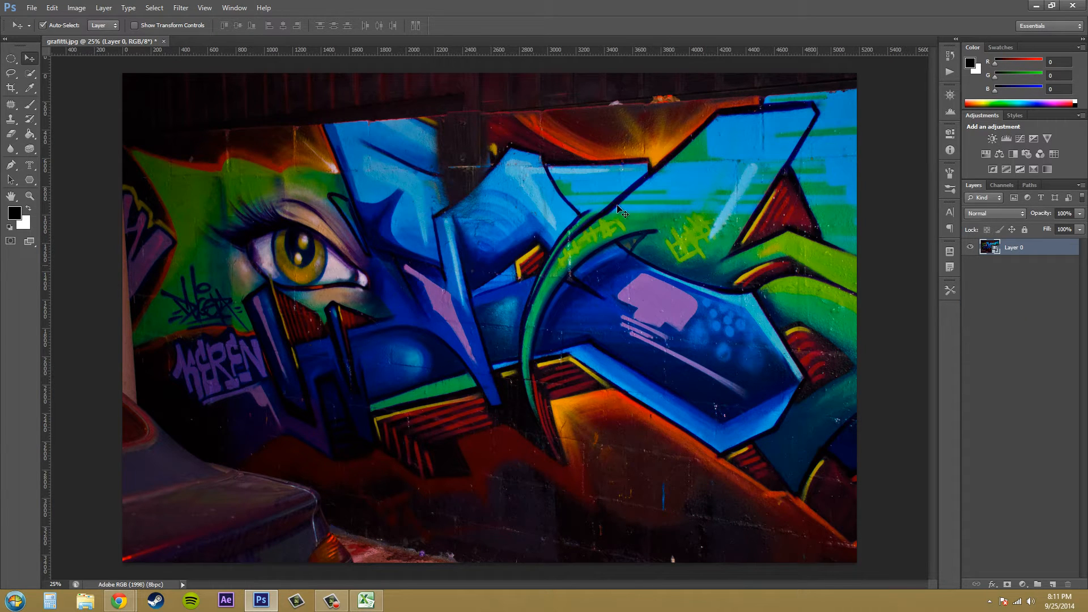
Launch Image > Adjustments > Shadows/Highlights on the graffiti photo.
left_click(76, 7)
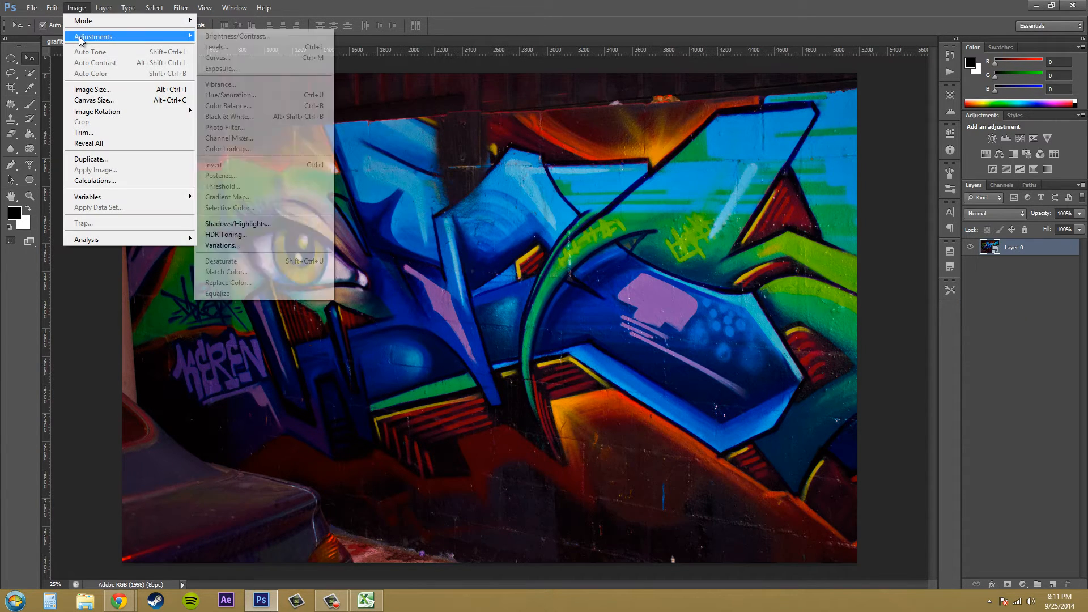
mouse_move(238, 223)
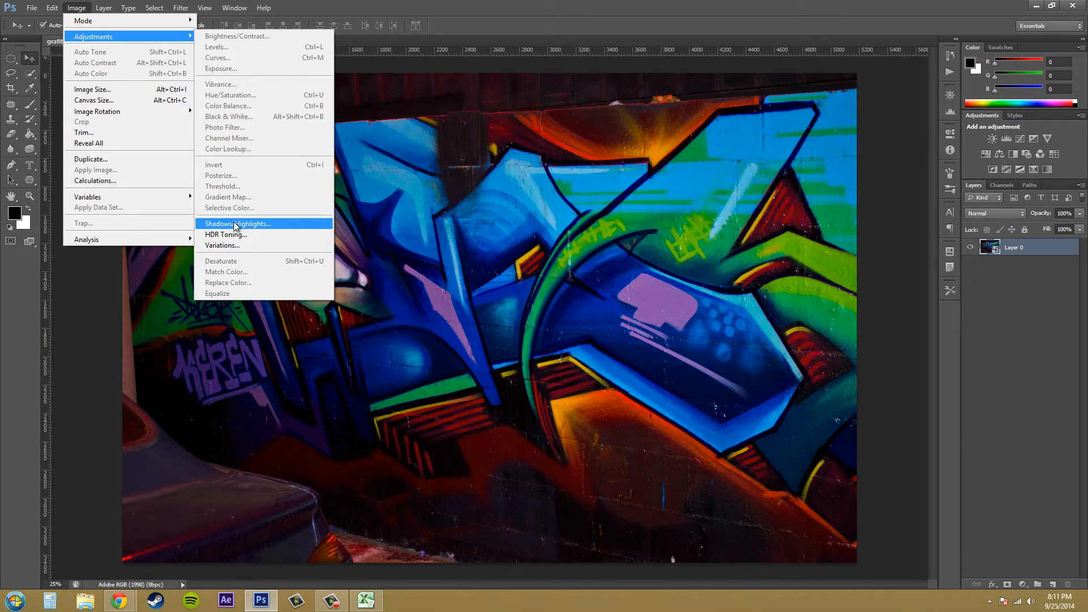
left_click(238, 223)
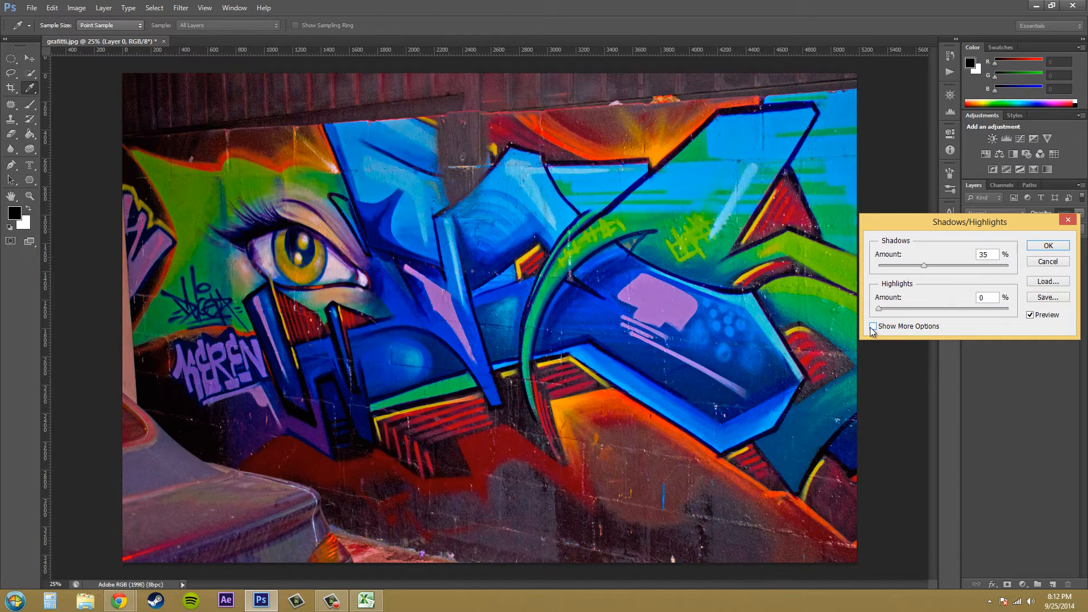
Show more options, set shadows Amount 14%, Tonal Width 29%, Radius 82 px, comparing with Preview.
left_click(873, 327)
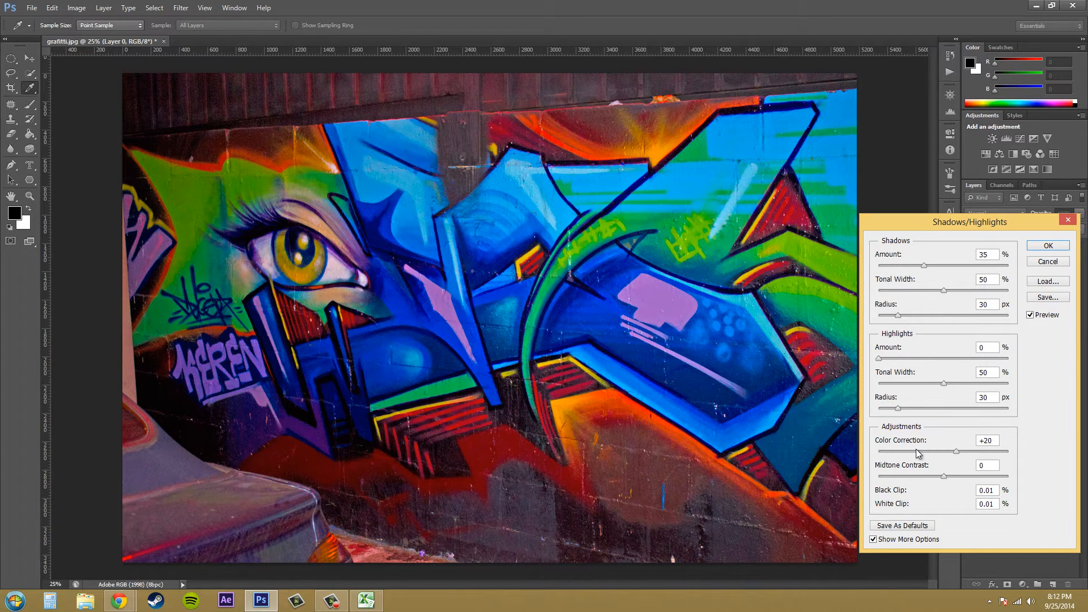
mouse_move(930, 255)
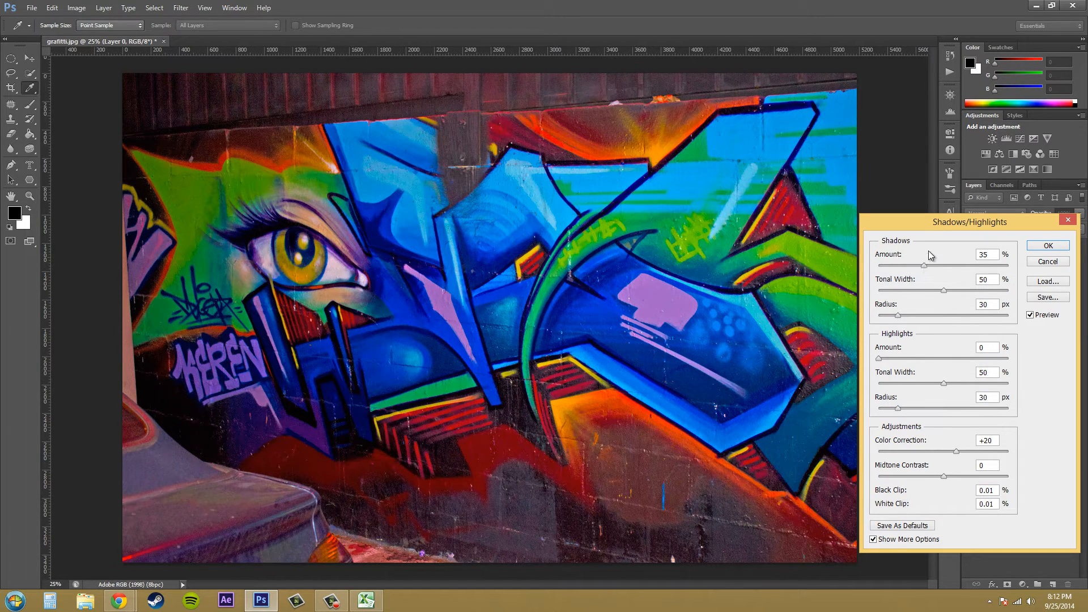
mouse_move(925, 271)
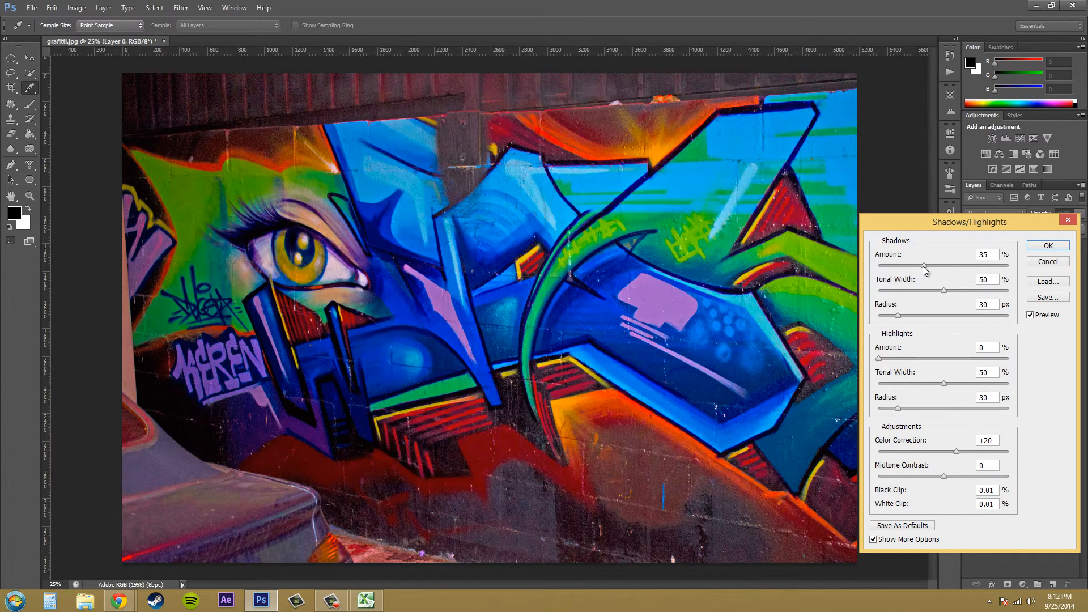
triple_click(983, 254)
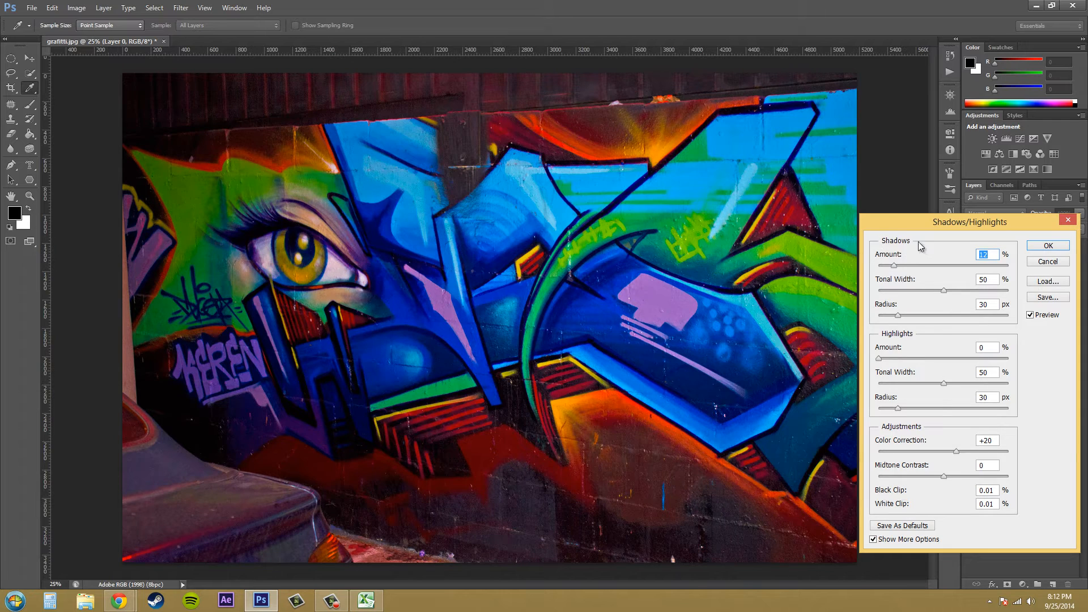
mouse_move(970, 256)
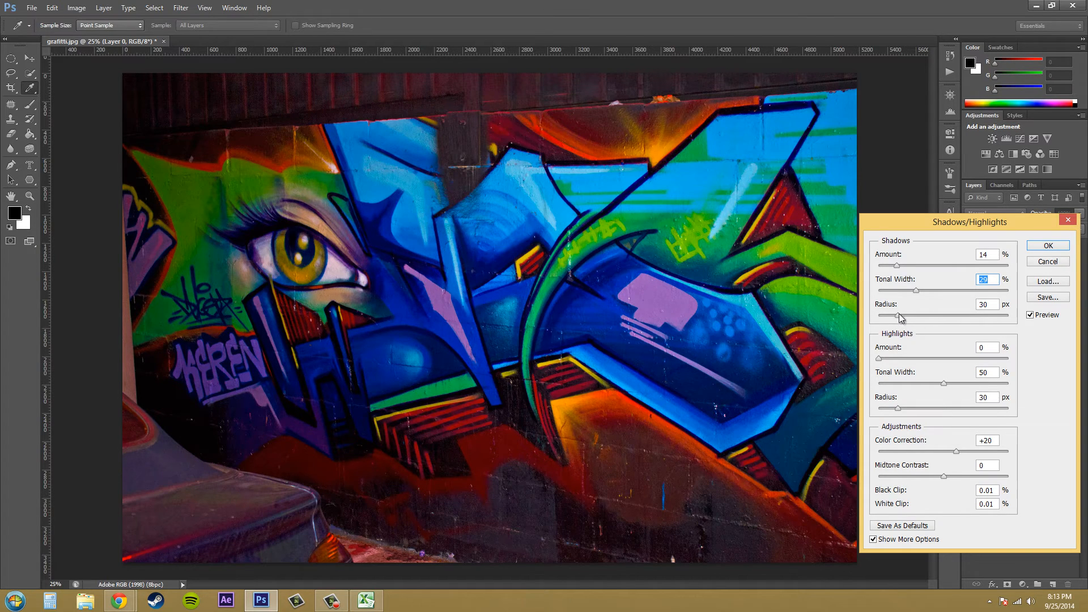
mouse_move(900, 310)
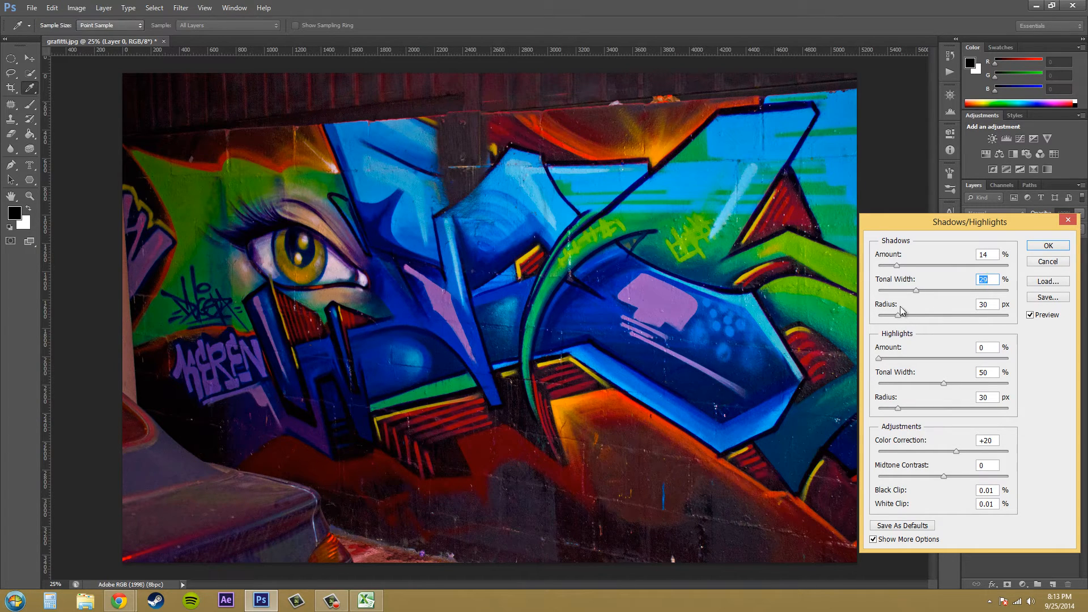
mouse_move(899, 319)
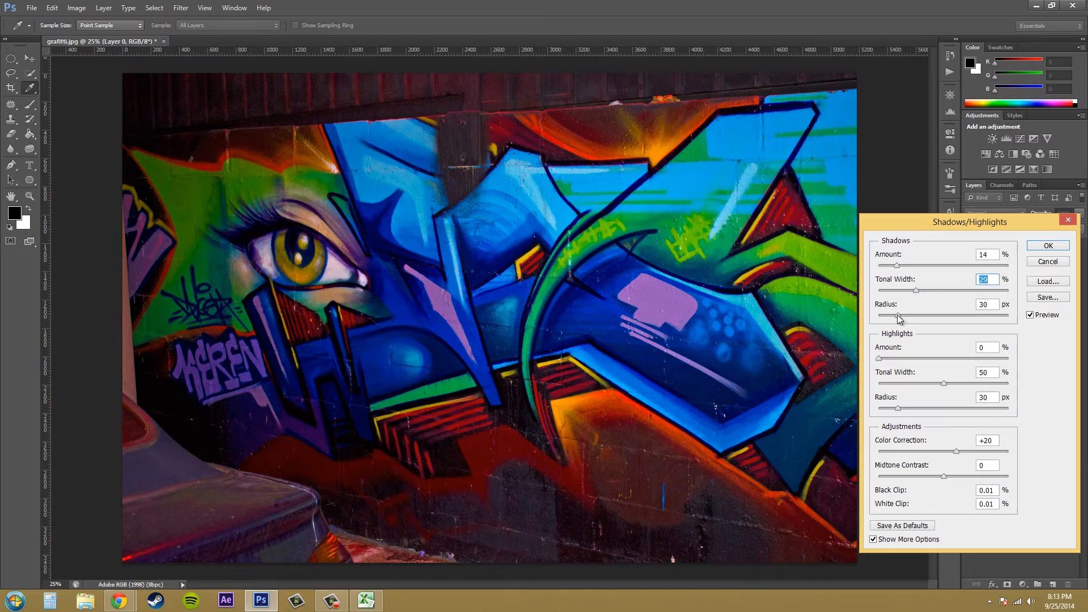
mouse_move(899, 322)
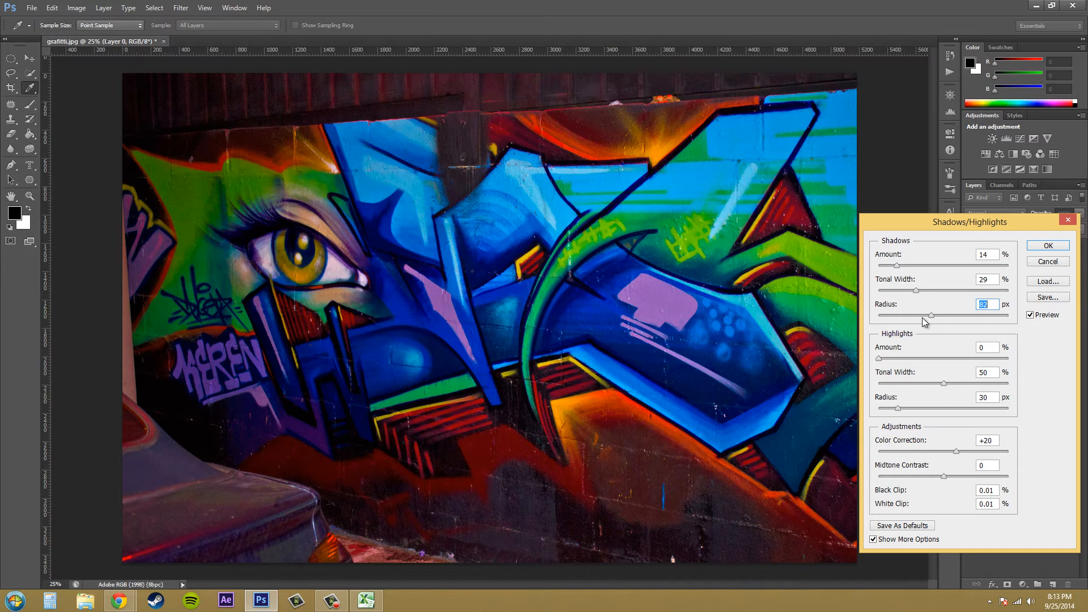
mouse_move(920, 346)
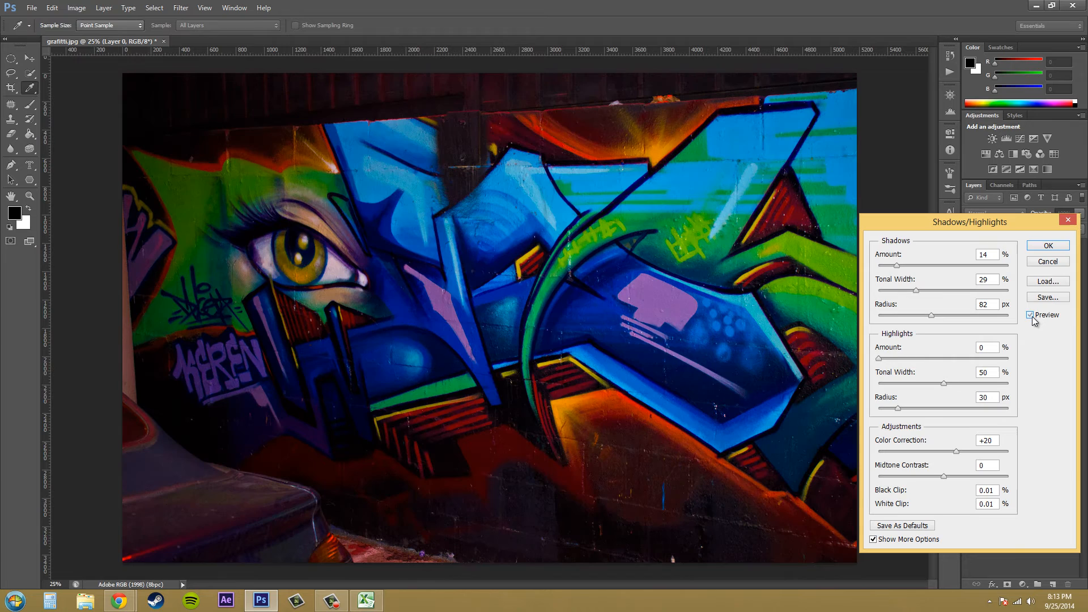
left_click(1031, 315)
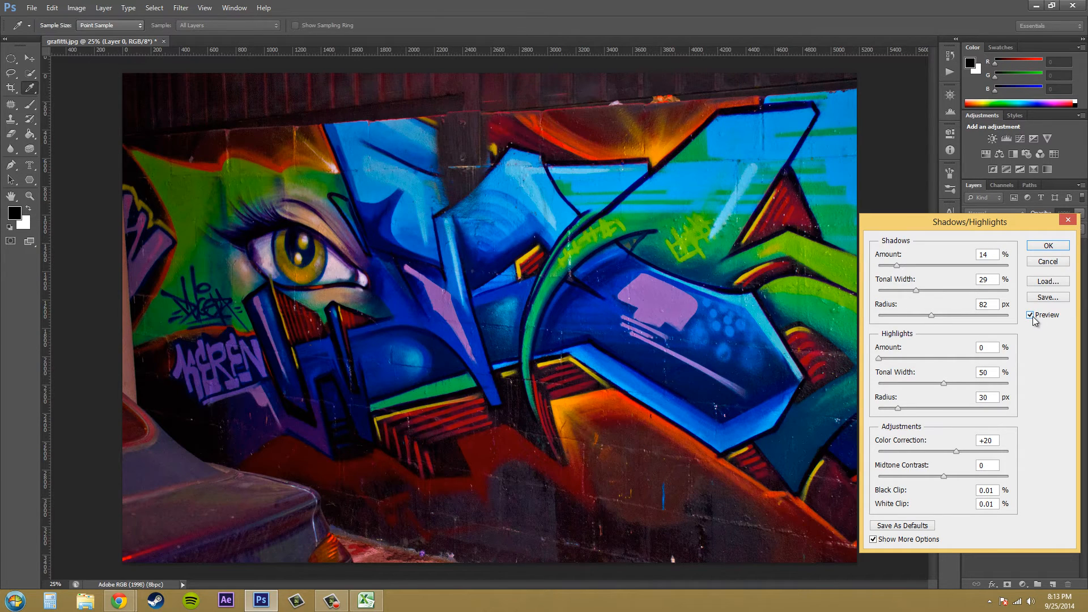
left_click(1030, 315)
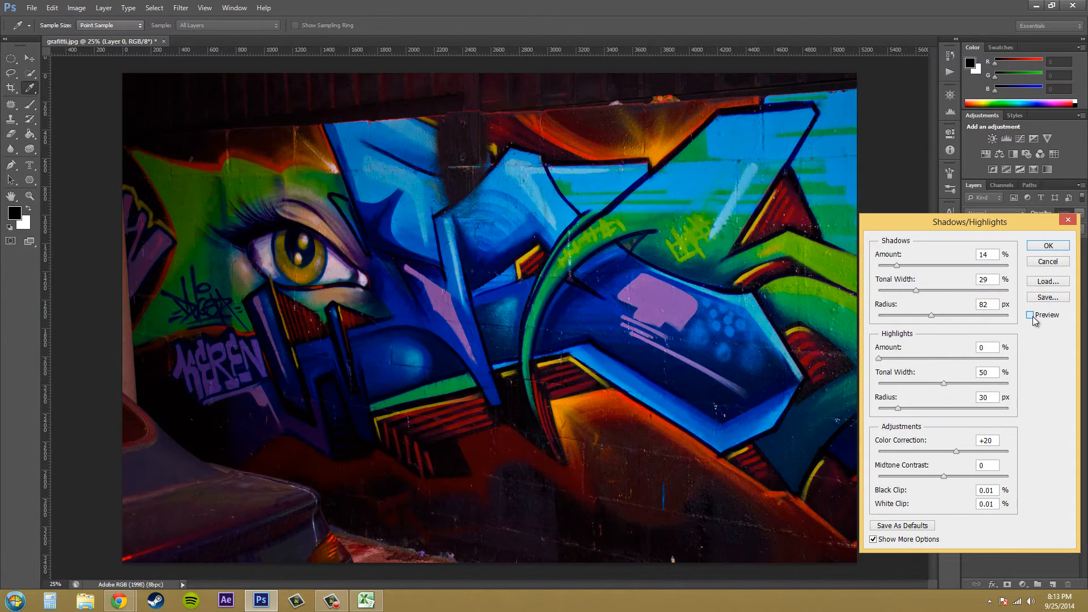
left_click(1030, 314)
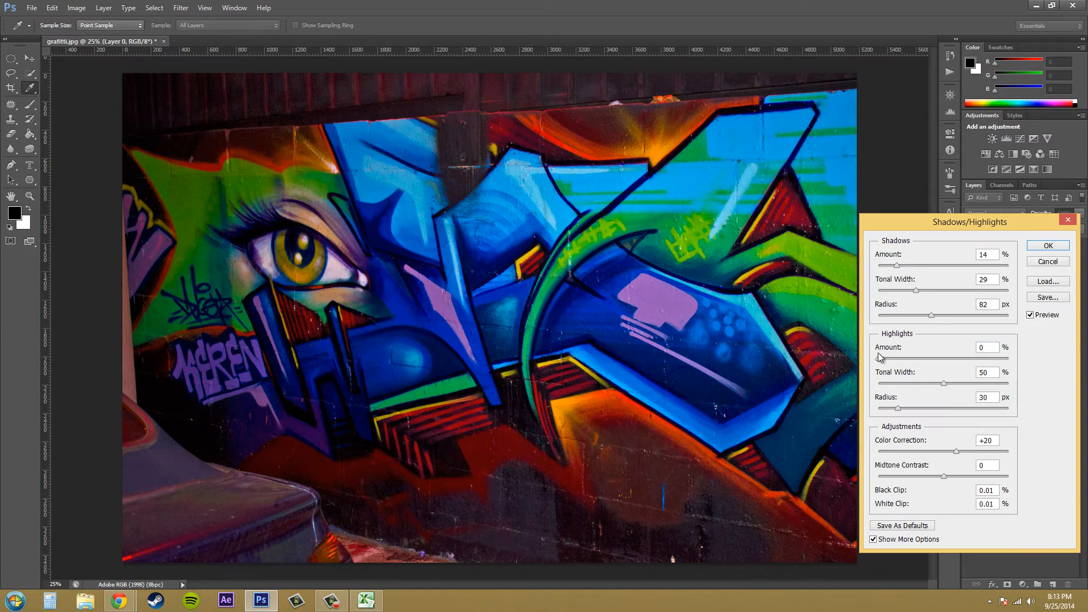
mouse_move(962, 369)
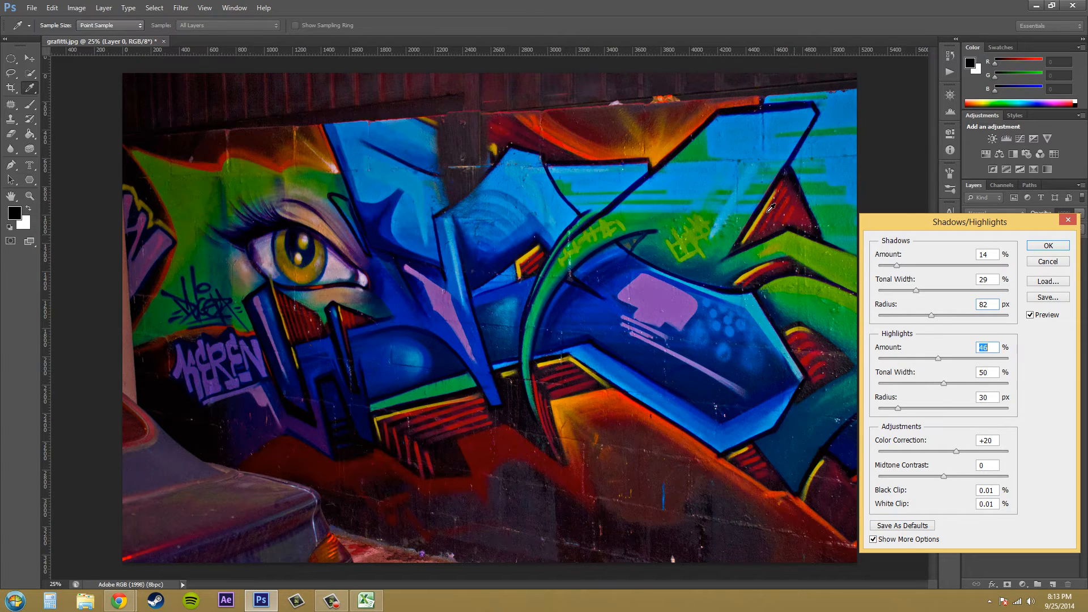
mouse_move(701, 159)
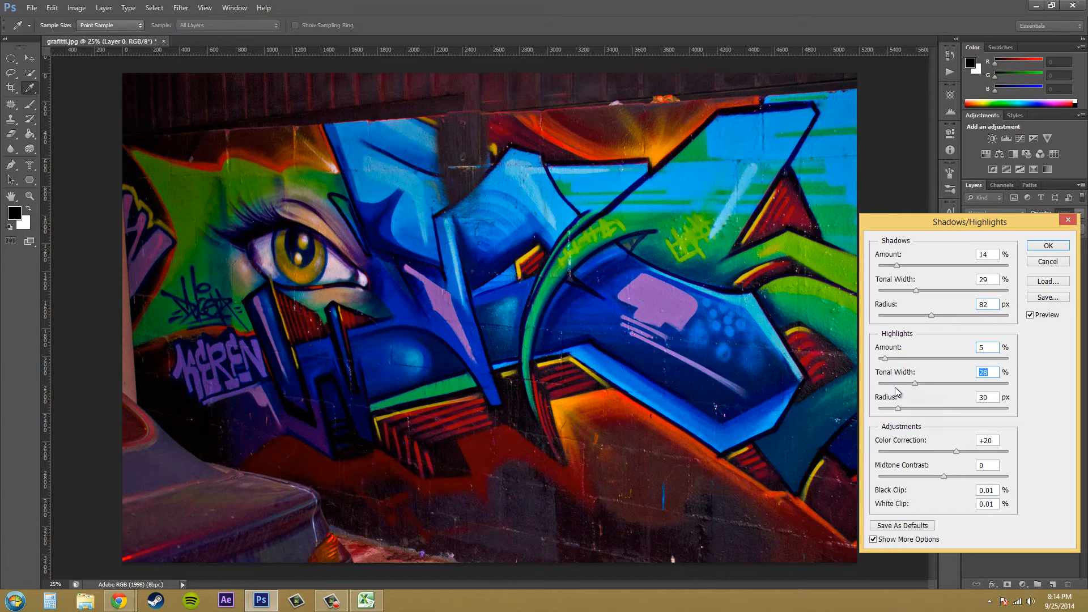
mouse_move(902, 397)
type("20")
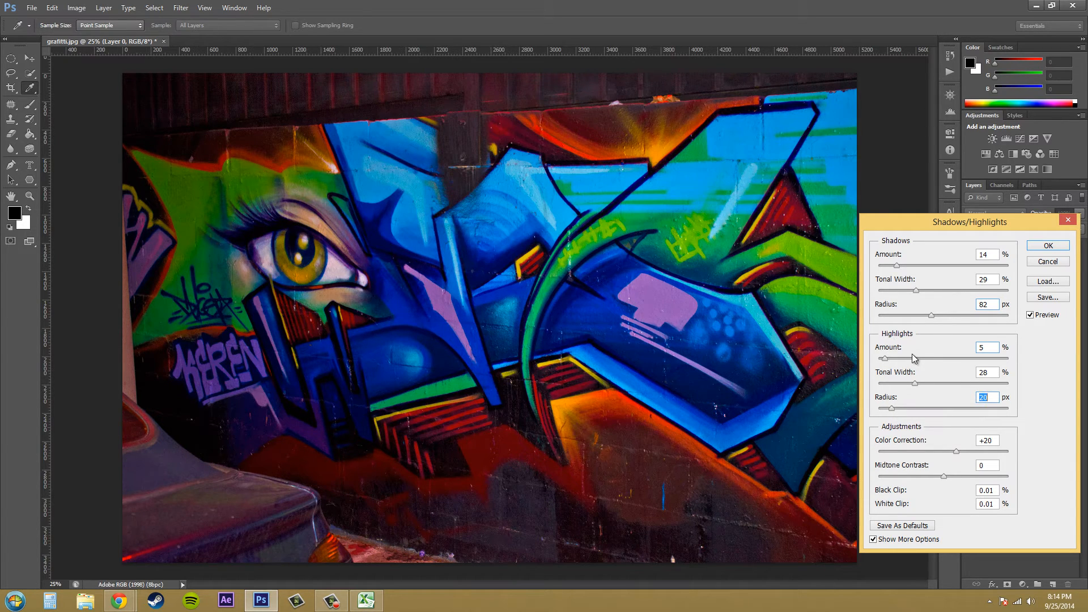
mouse_move(941, 438)
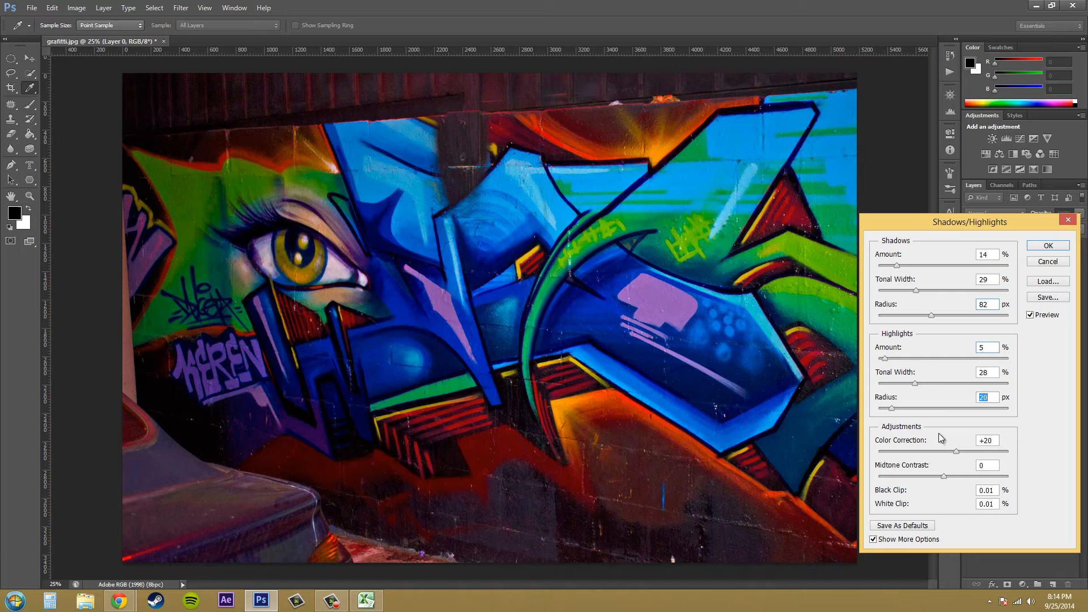
mouse_move(909, 434)
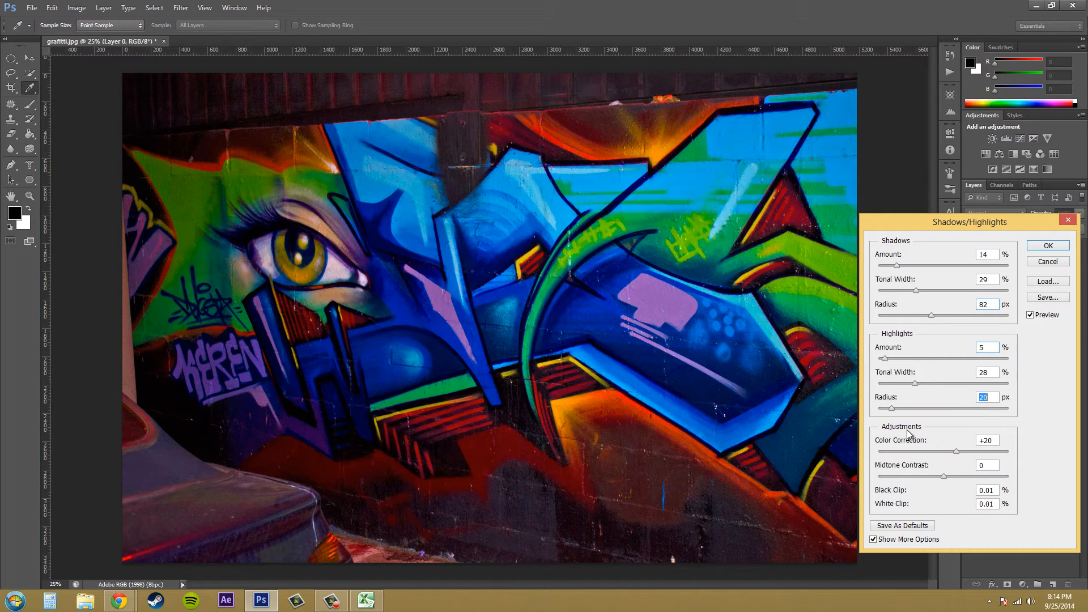
mouse_move(918, 463)
type("-100")
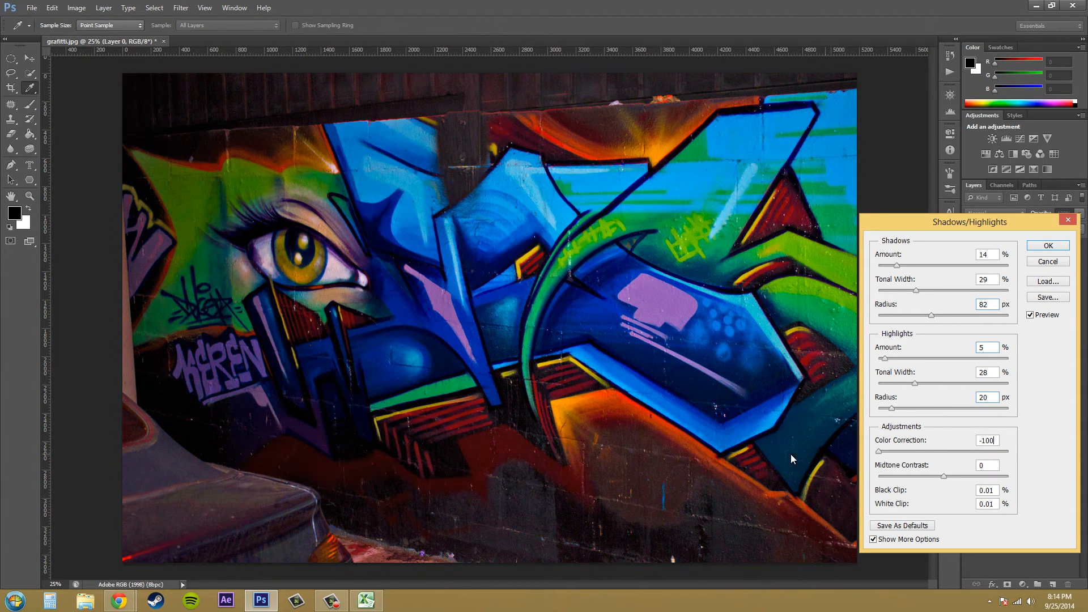
Edit color correction and bring midtone contrast to -16, toggling Preview against the original.
triple_click(987, 440)
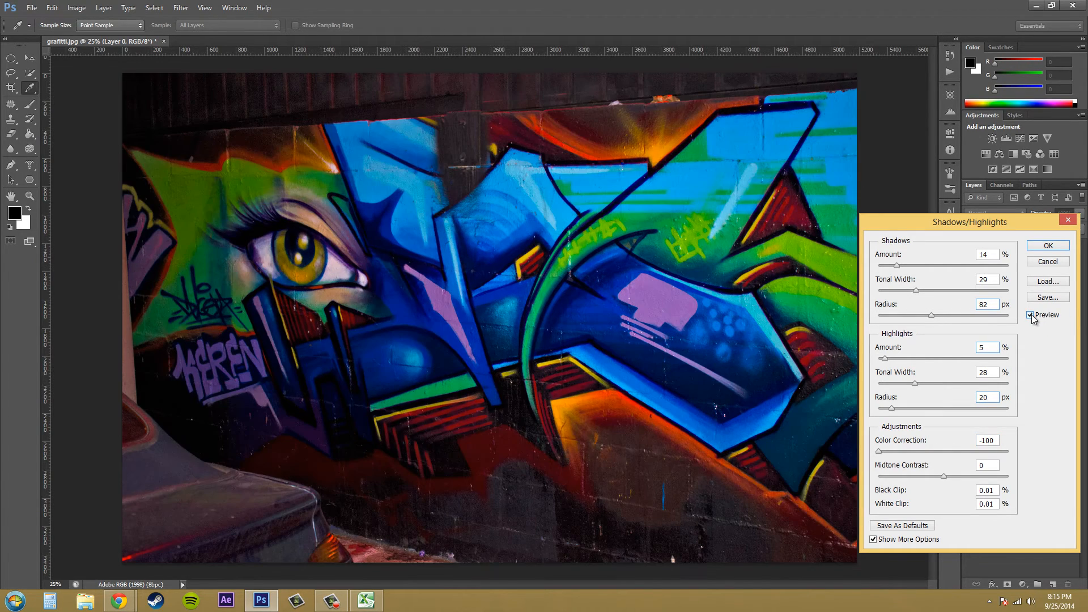
left_click(1031, 314)
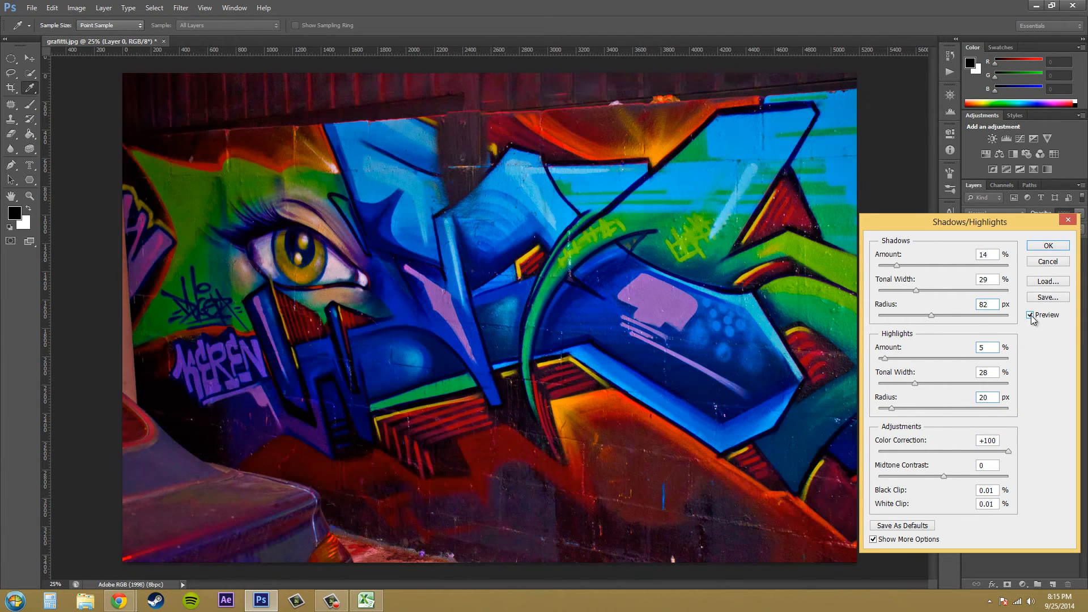
left_click(1030, 314)
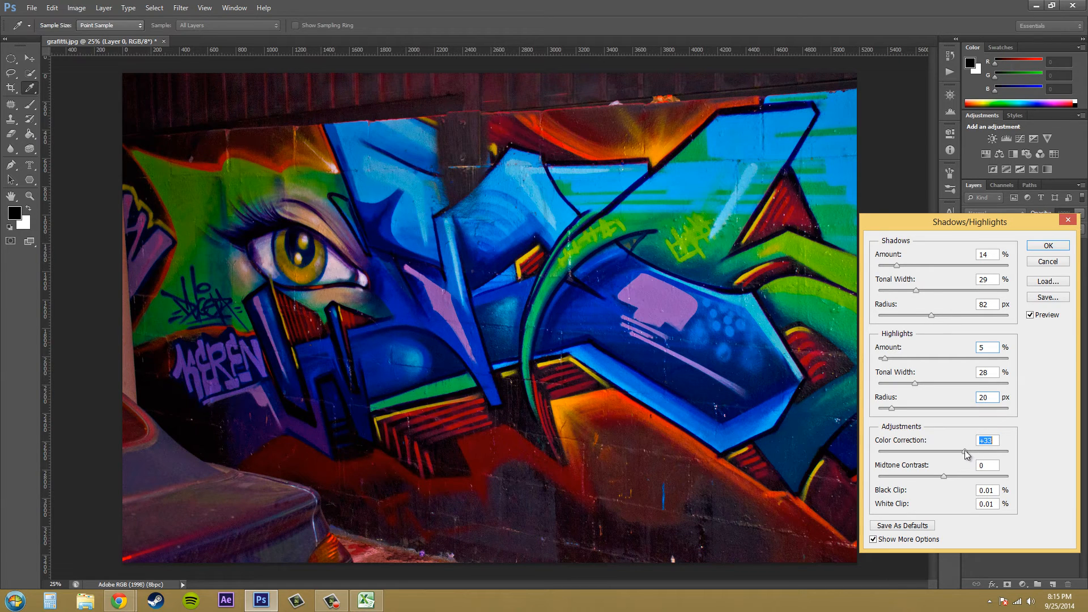
mouse_move(942, 482)
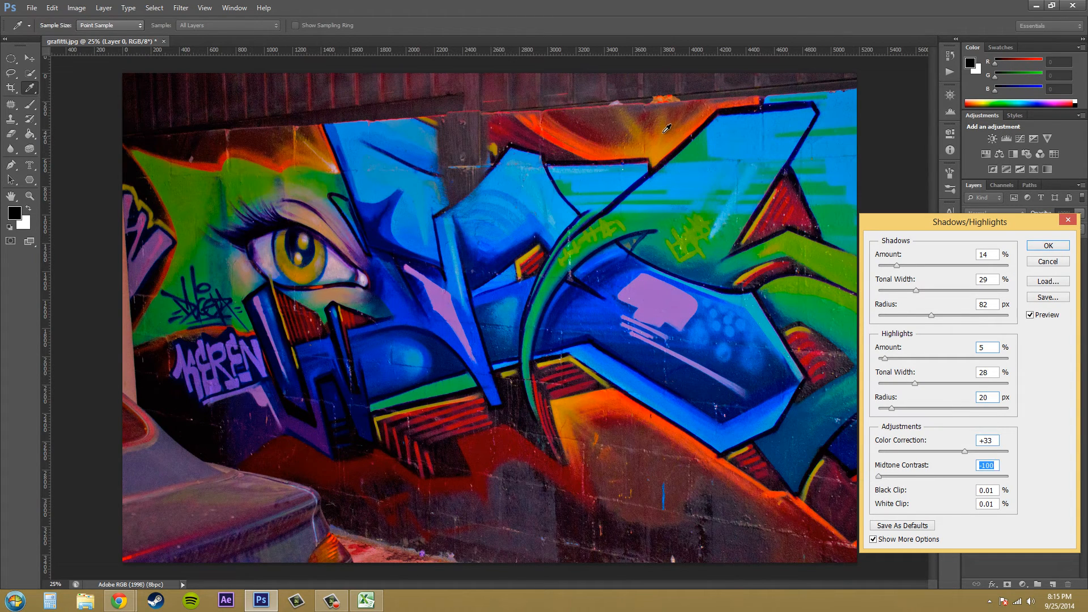
mouse_move(842, 263)
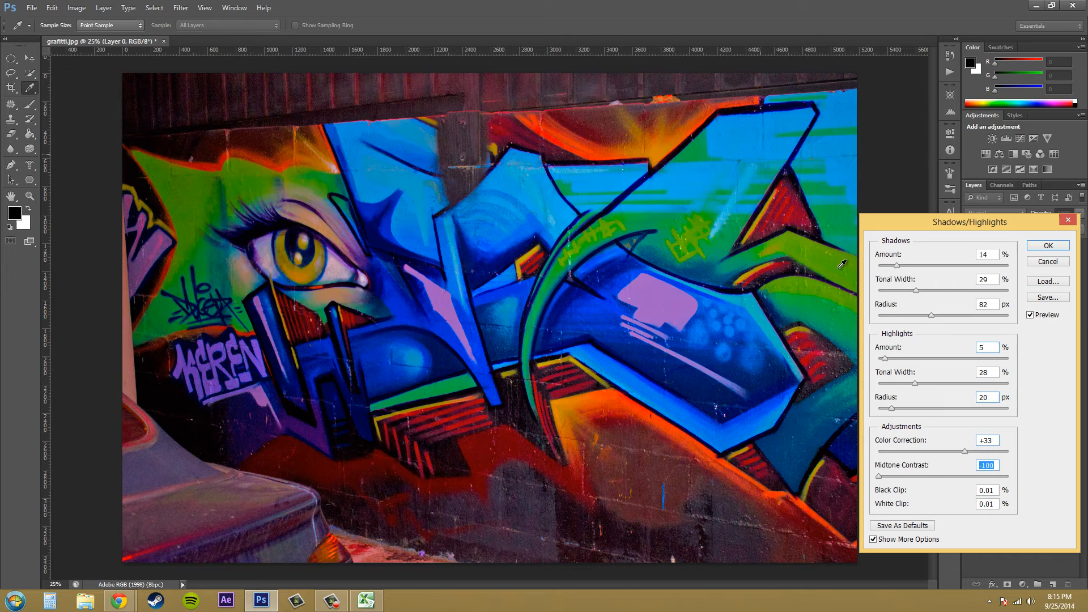
mouse_move(699, 112)
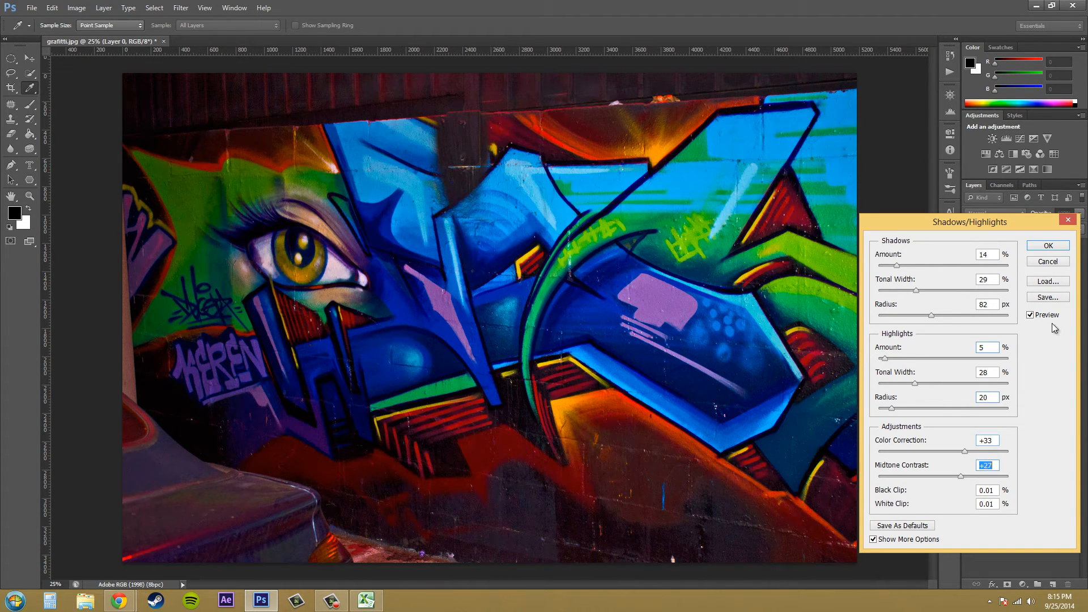
left_click(1030, 316)
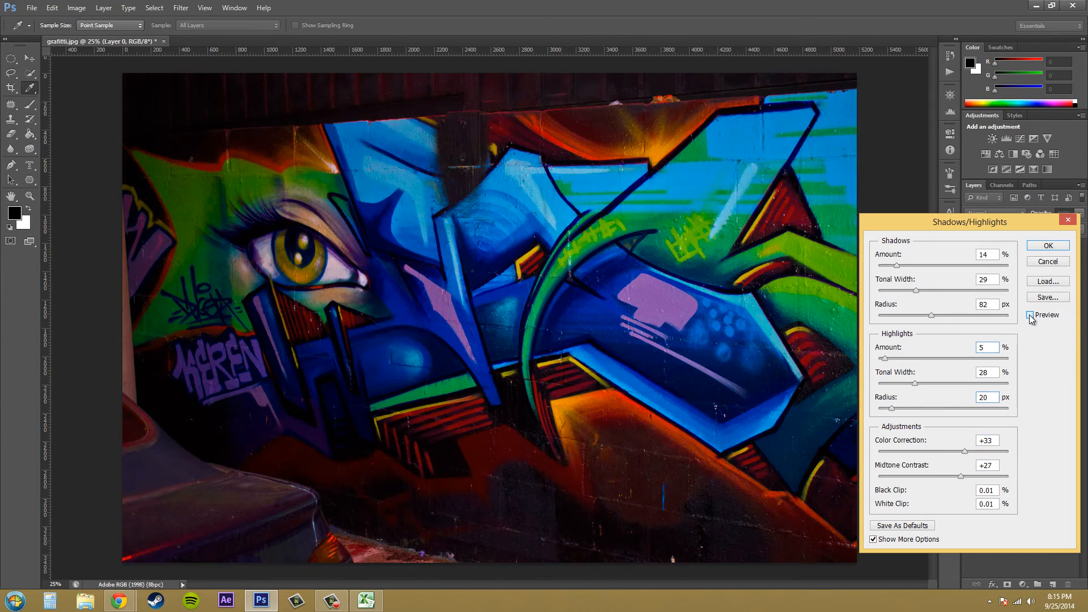
left_click(1031, 315)
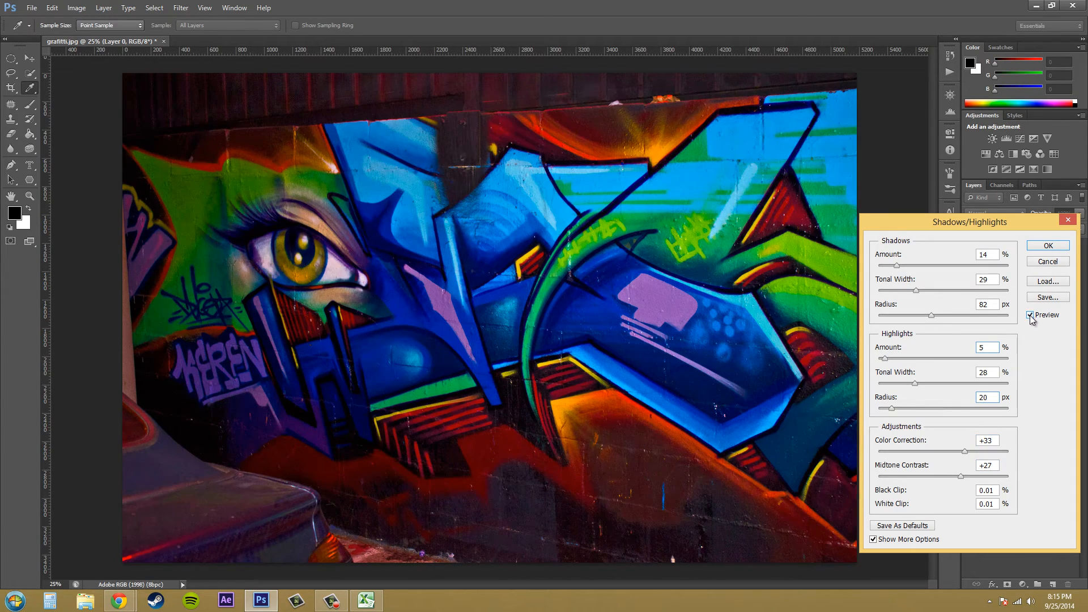
left_click(1030, 315)
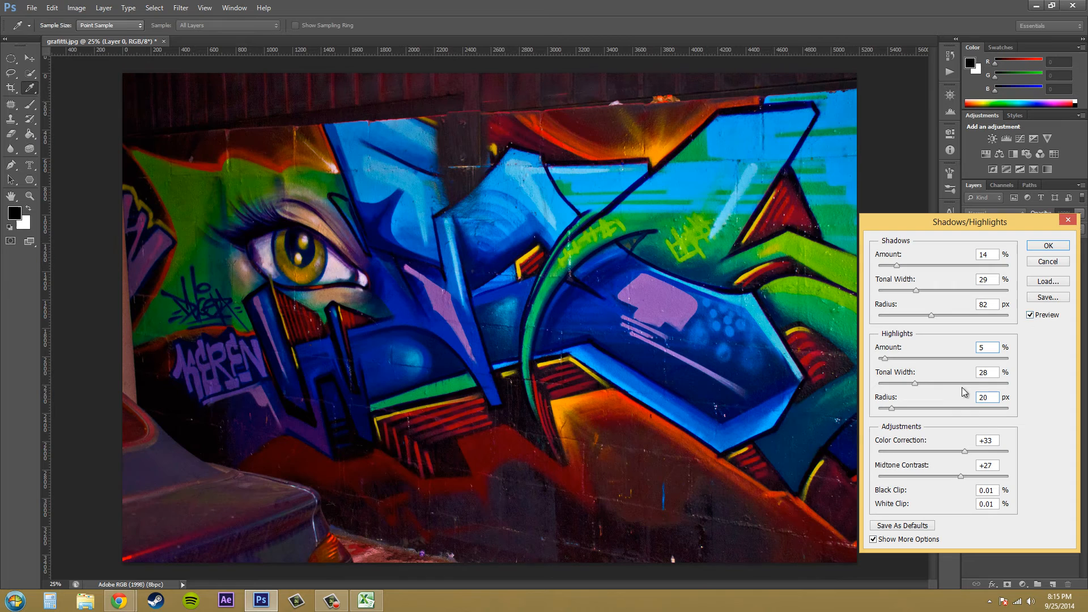
left_click(1031, 315)
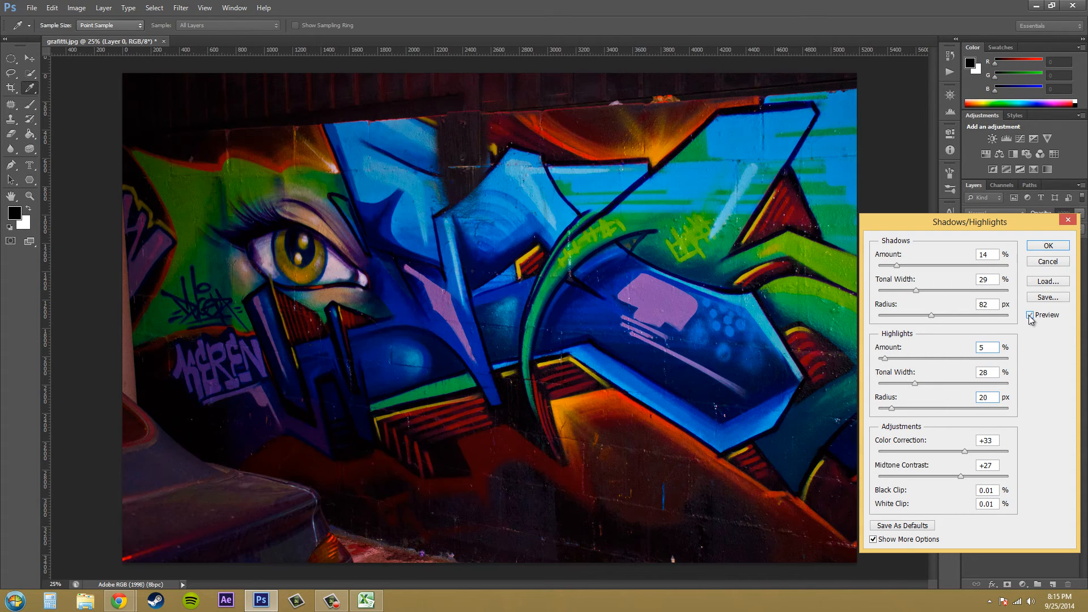
left_click(1031, 315)
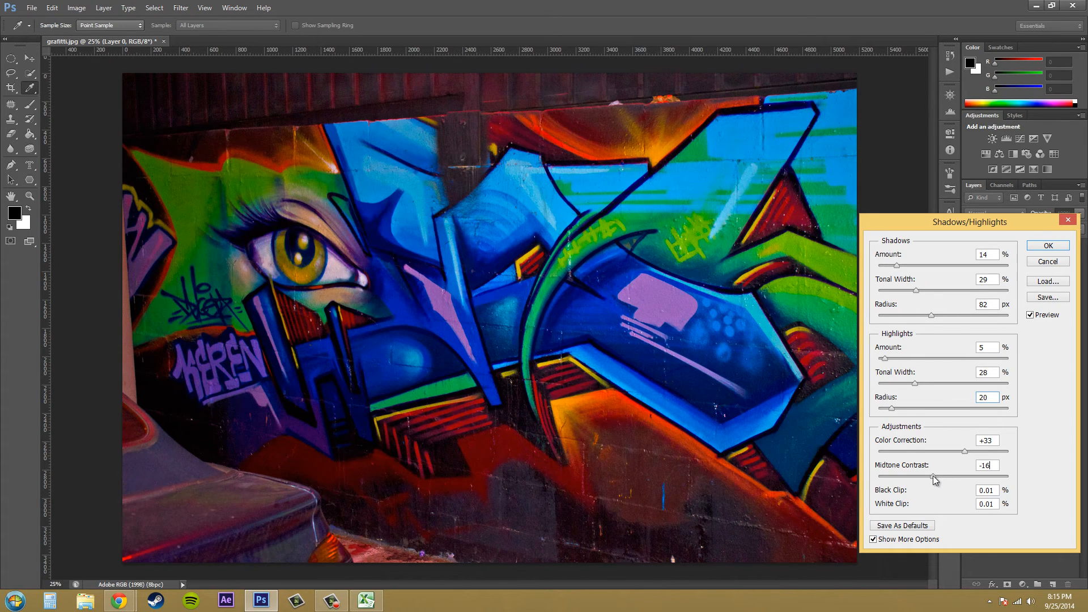
Try larger clip values, then settle on Black Clip 12% and White Clip 0%.
triple_click(986, 465)
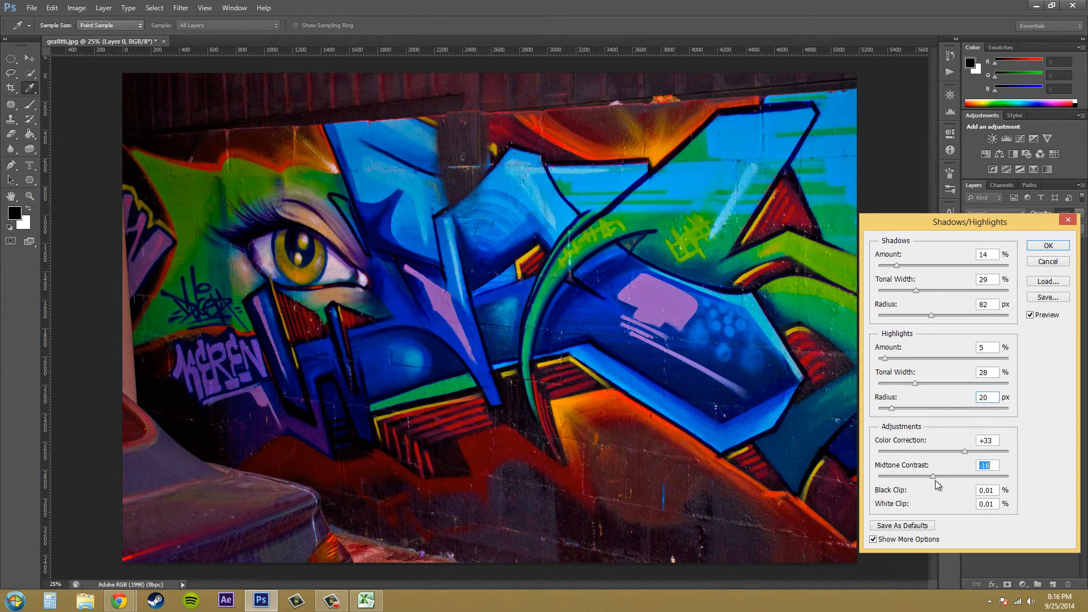
mouse_move(928, 493)
type("25")
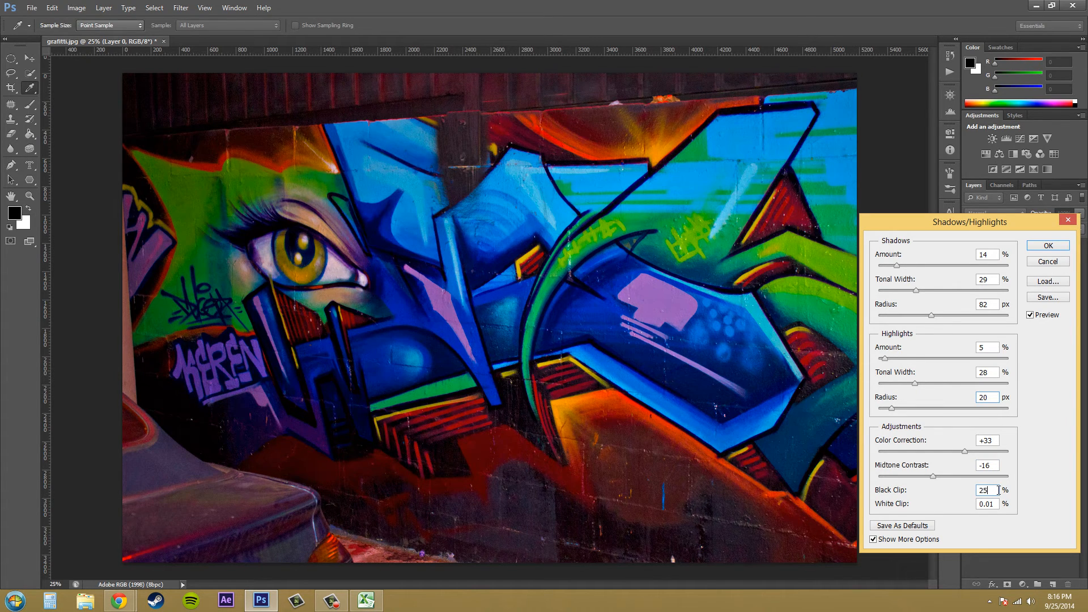
triple_click(983, 490)
type("30")
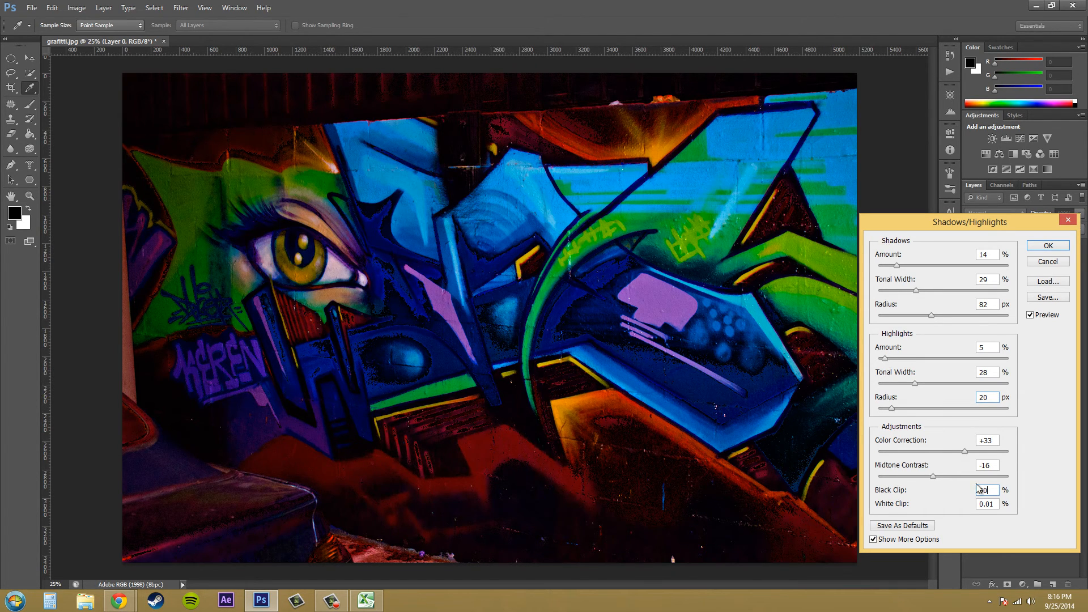
triple_click(985, 490)
type("12")
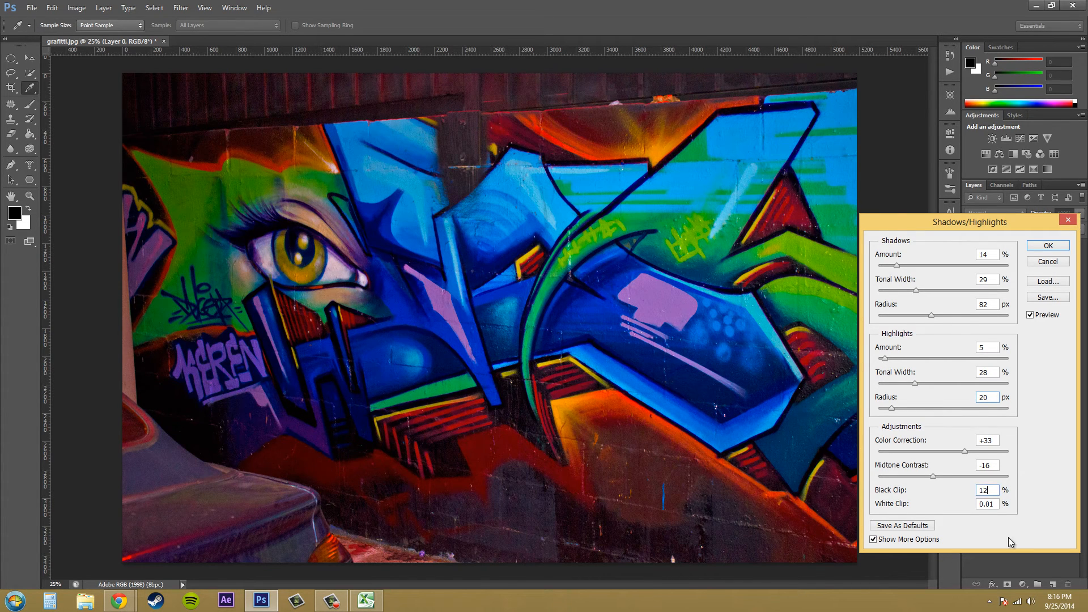
triple_click(985, 504)
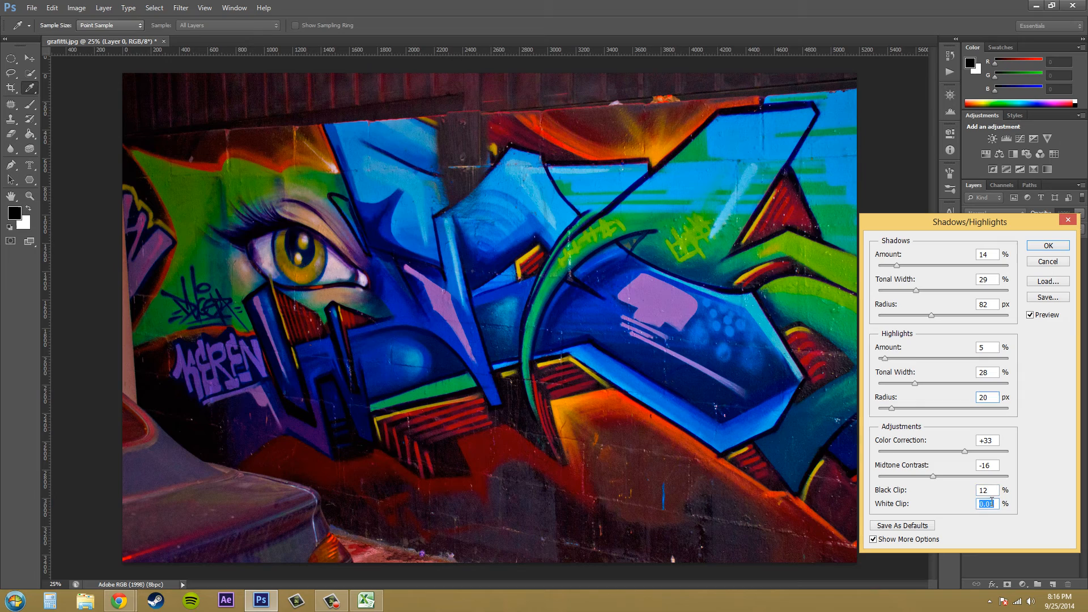
type("25")
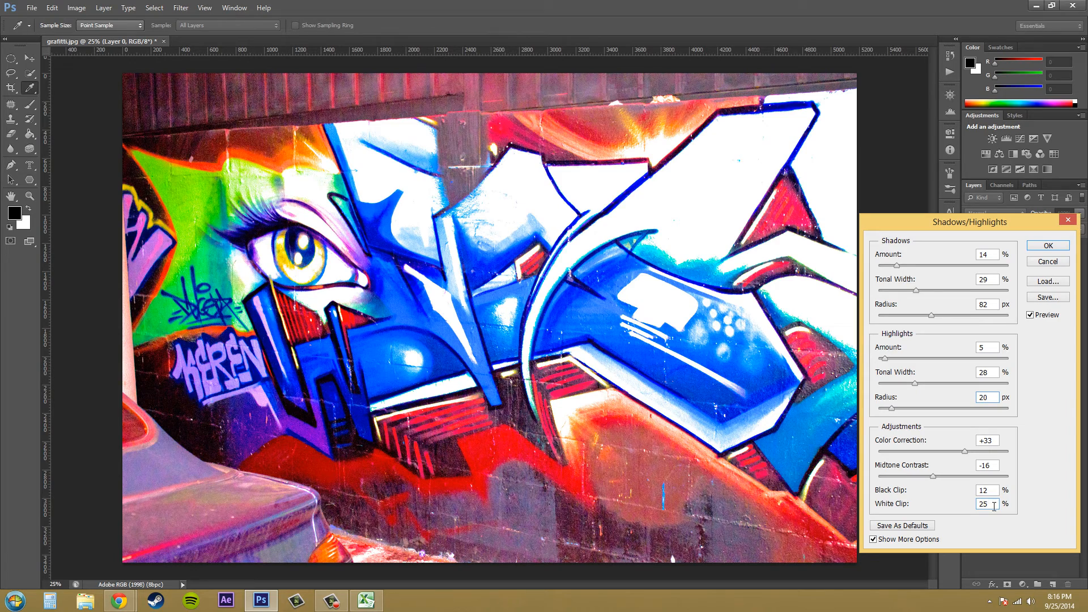
triple_click(984, 503)
type("0")
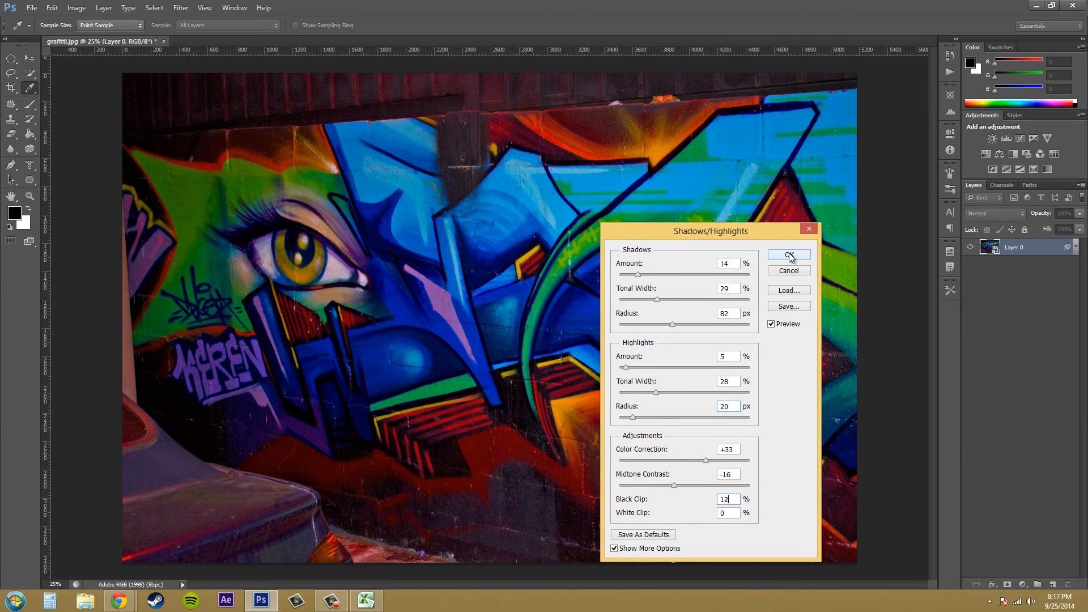
Confirm the Shadows/Highlights settings so they appear as a smart filter under Layer 0.
left_click(789, 255)
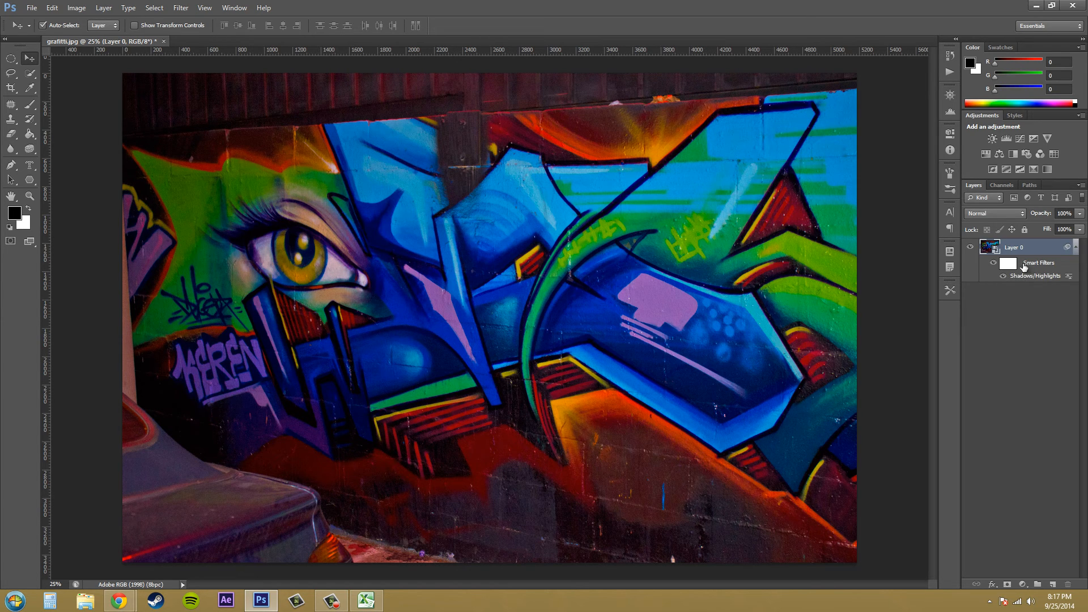
mouse_move(998, 251)
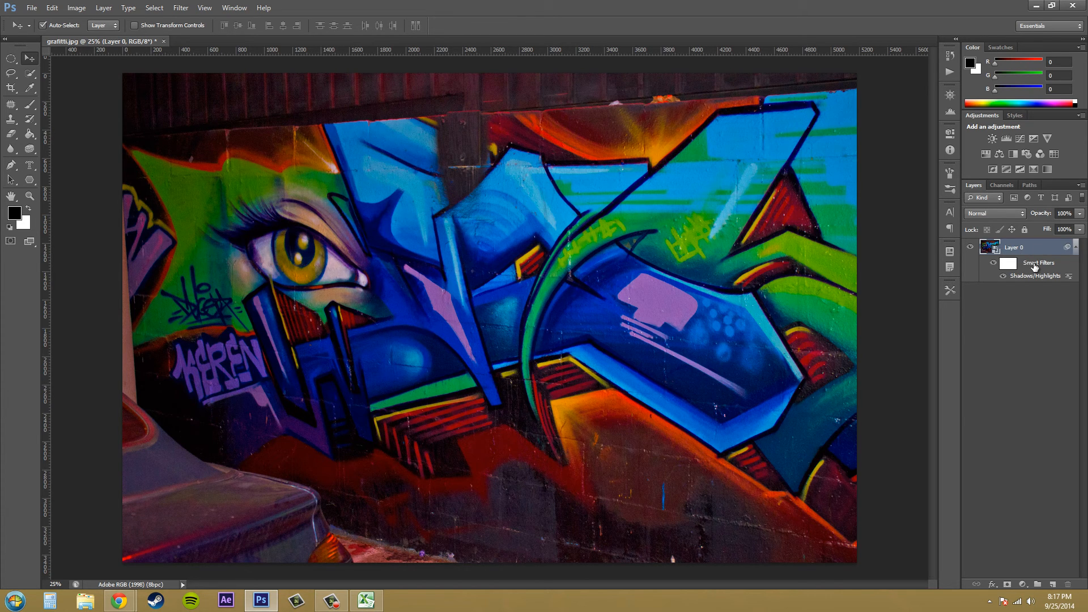
mouse_move(1034, 266)
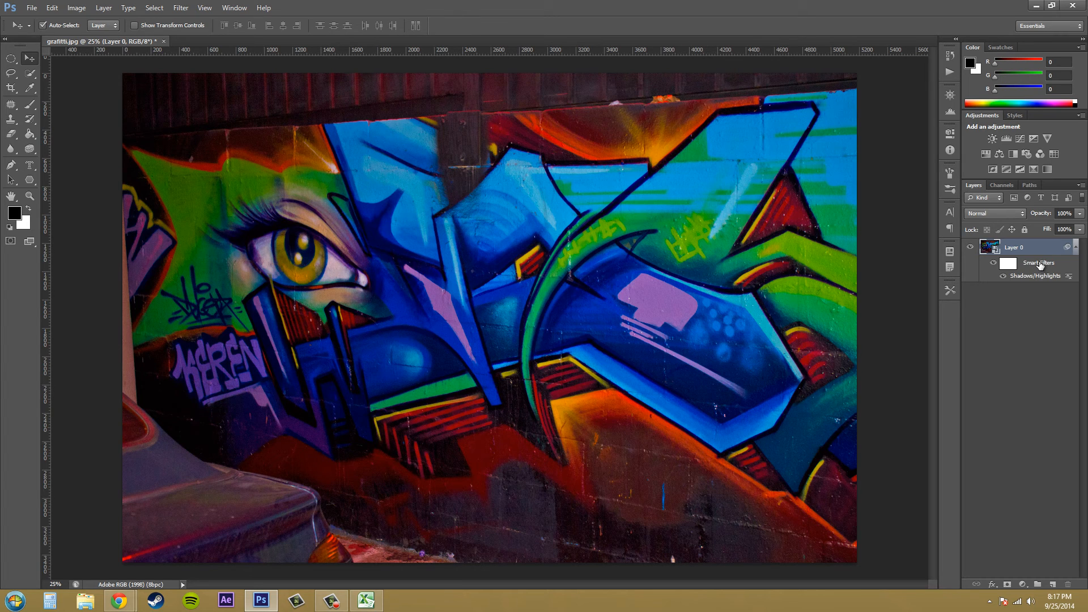
mouse_move(128, 7)
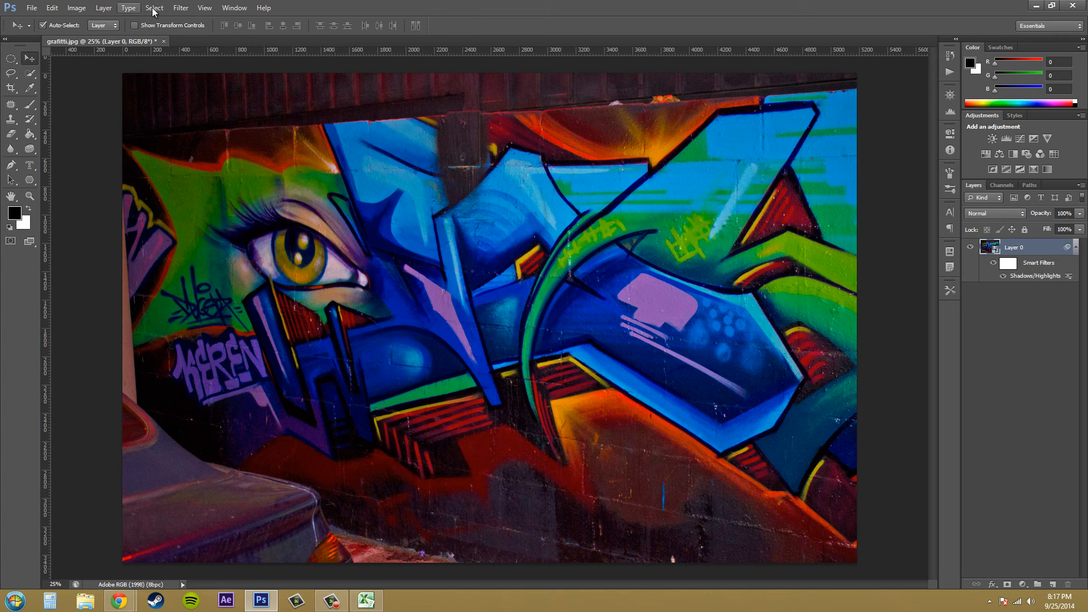
left_click(180, 7)
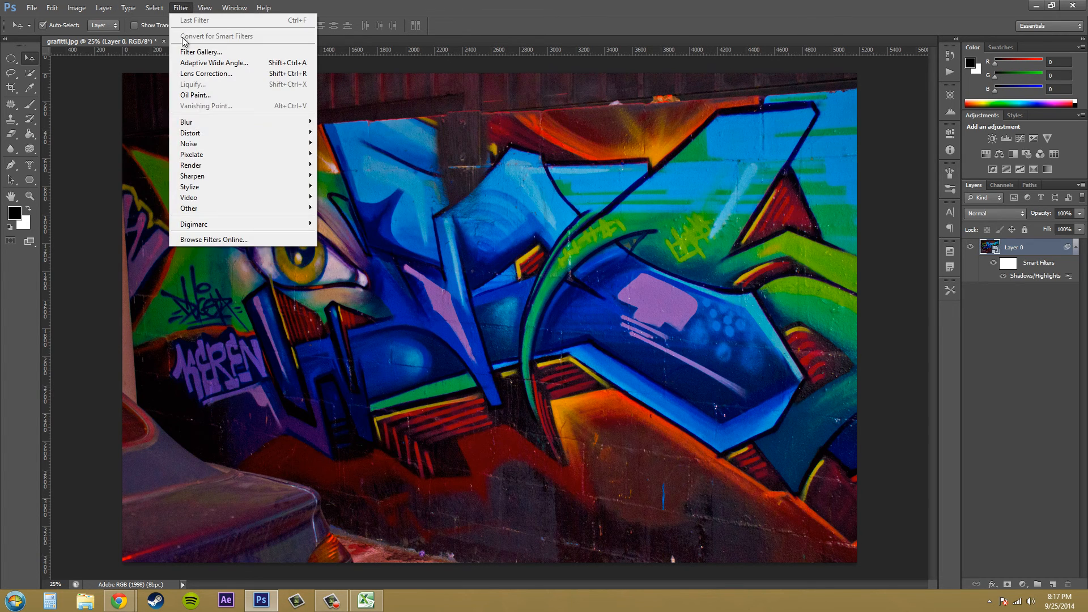
left_click(76, 7)
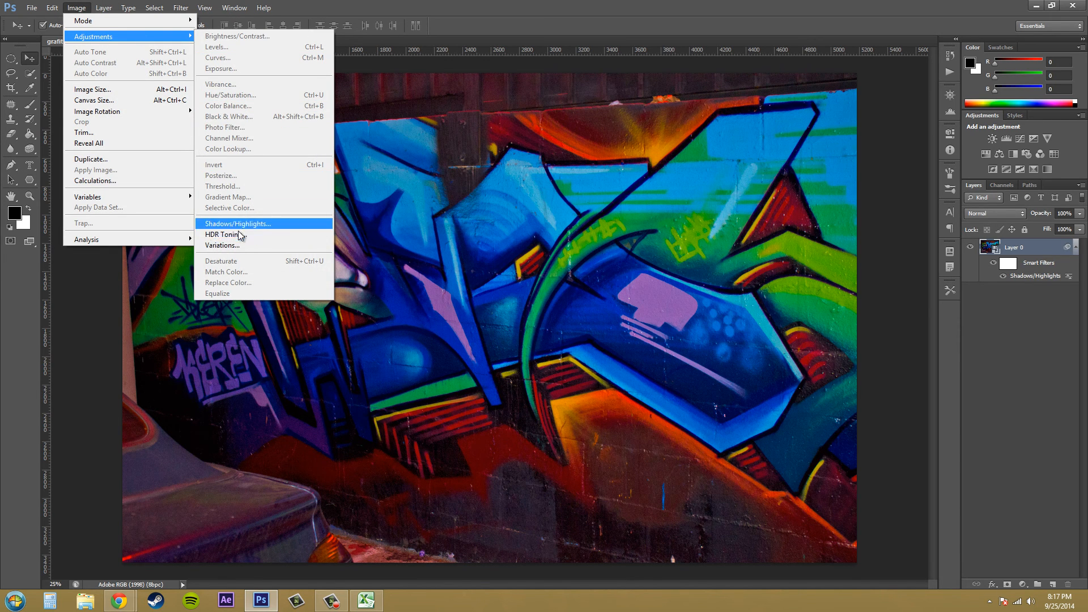
mouse_move(244, 220)
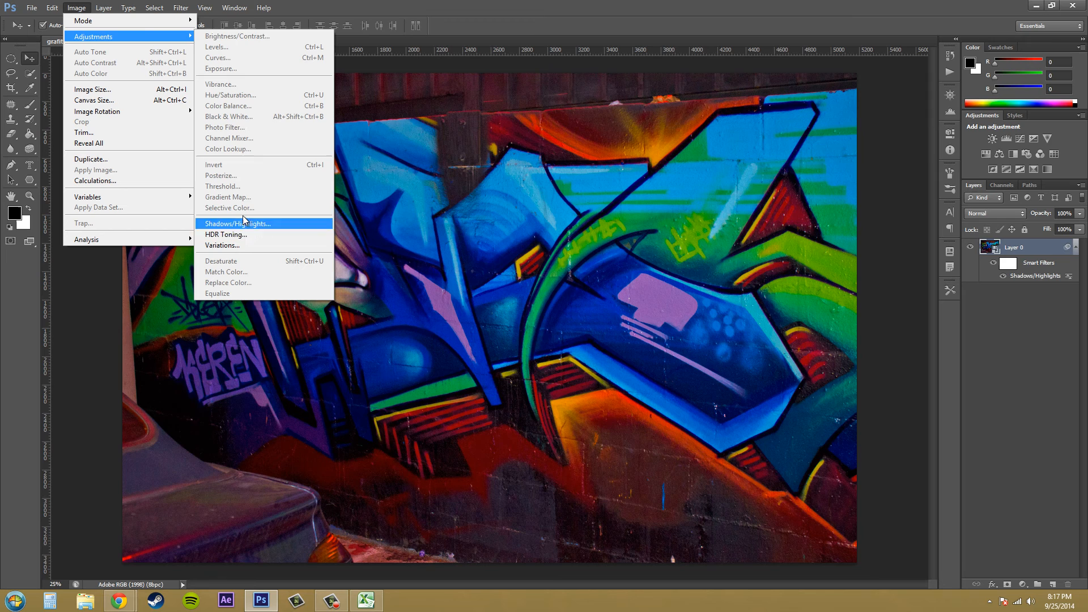
mouse_move(266, 228)
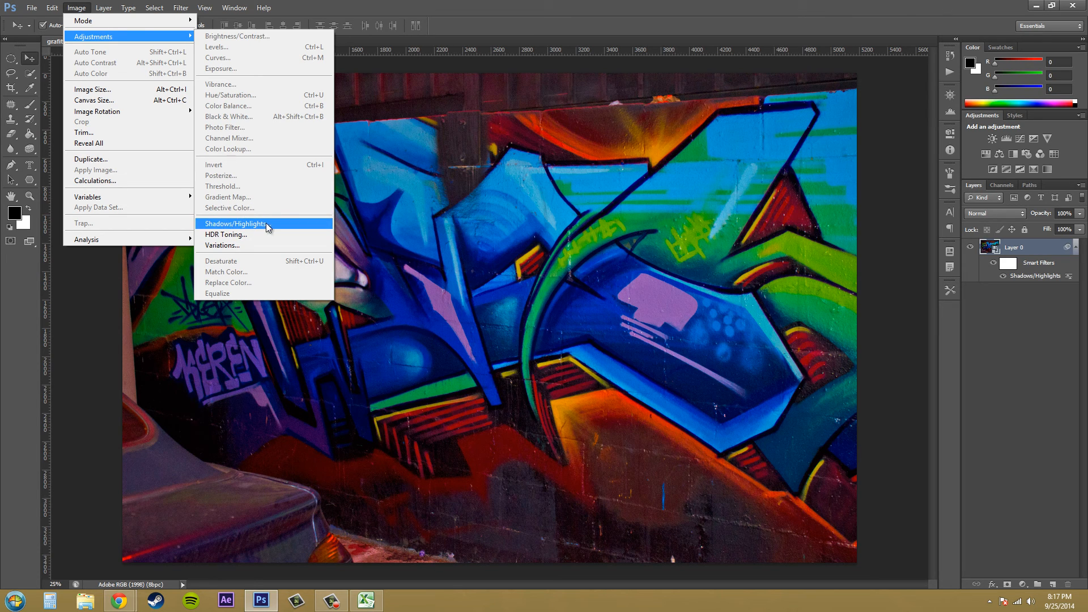
mouse_move(248, 229)
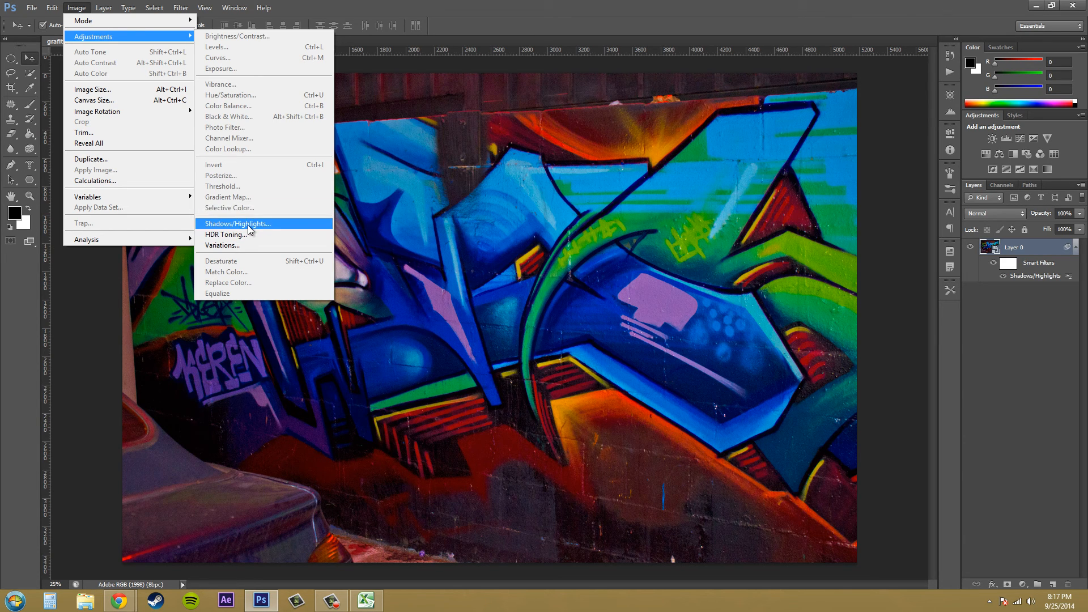
mouse_move(238, 245)
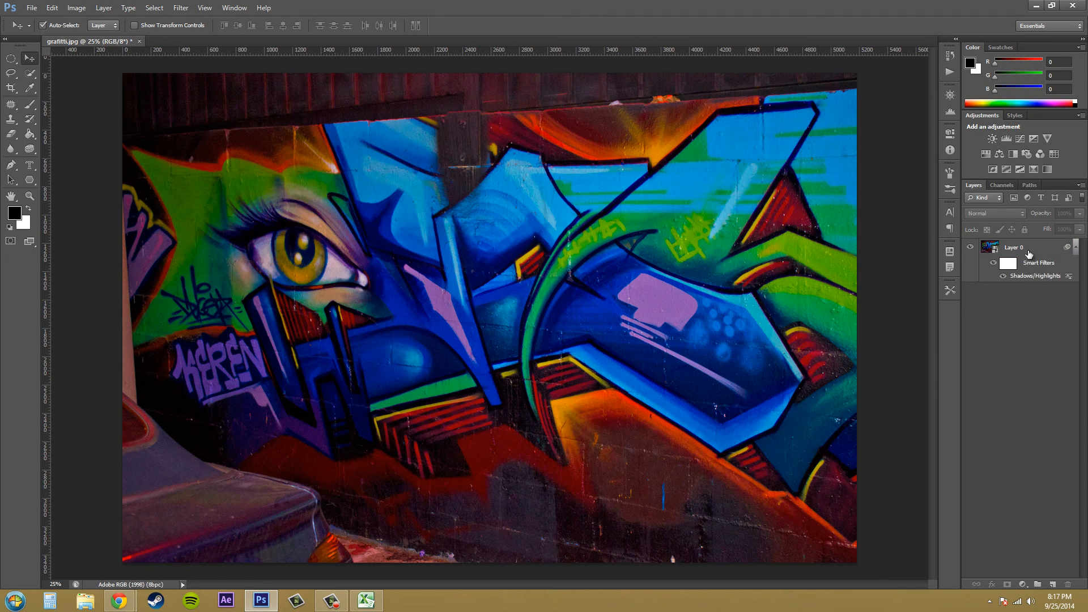
left_click(1014, 247)
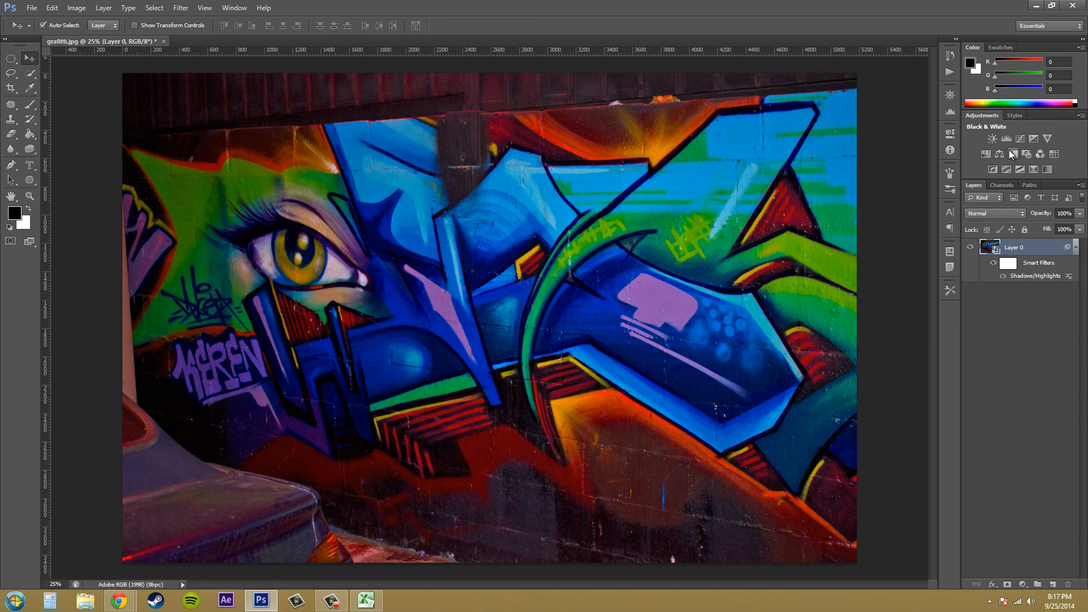
left_click(1005, 169)
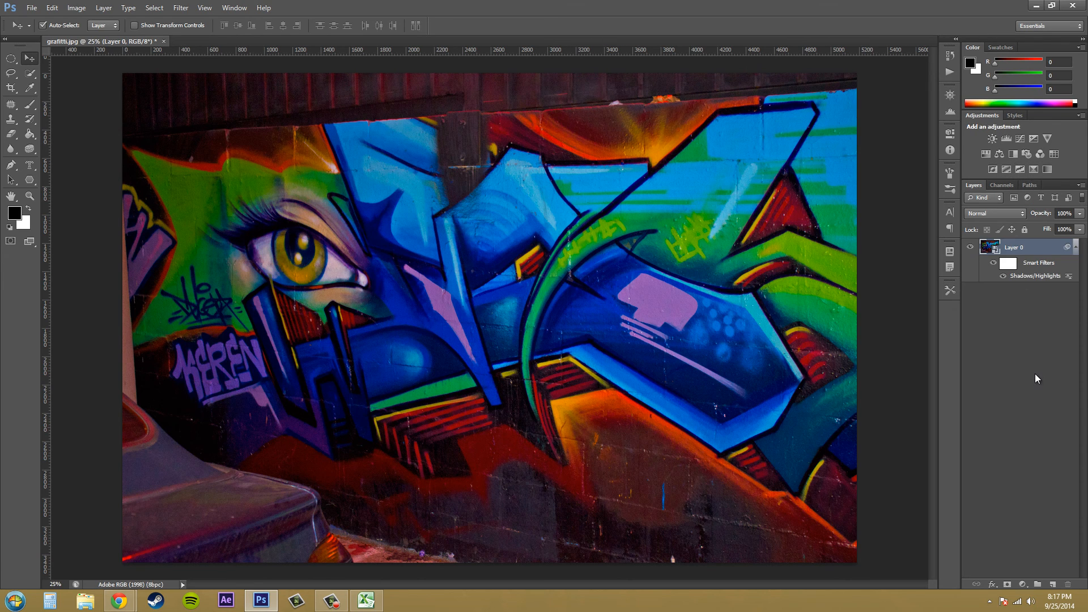
left_click(1020, 247)
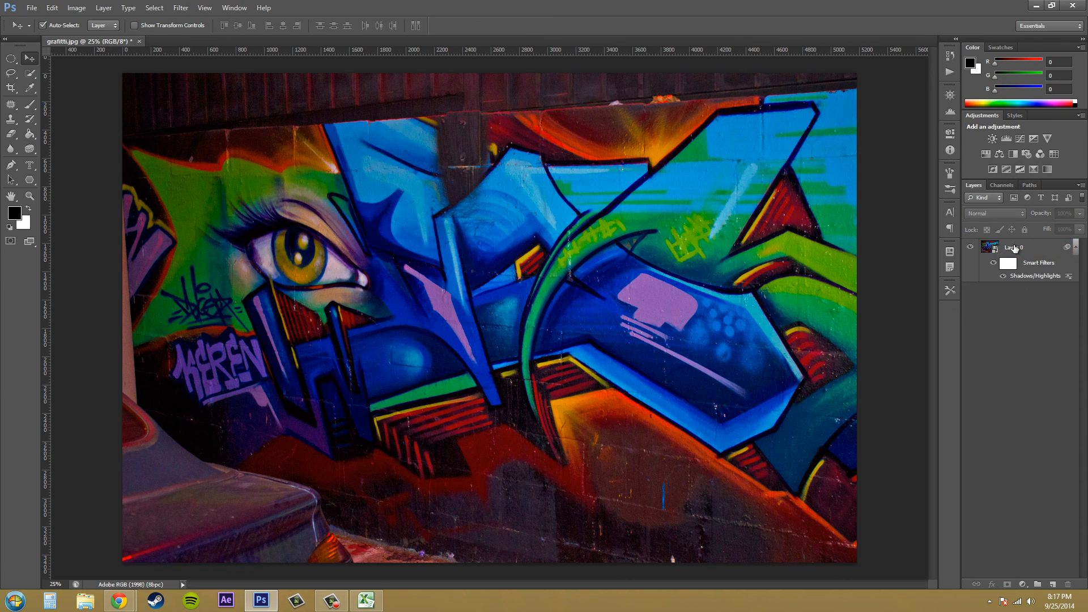
left_click(1017, 247)
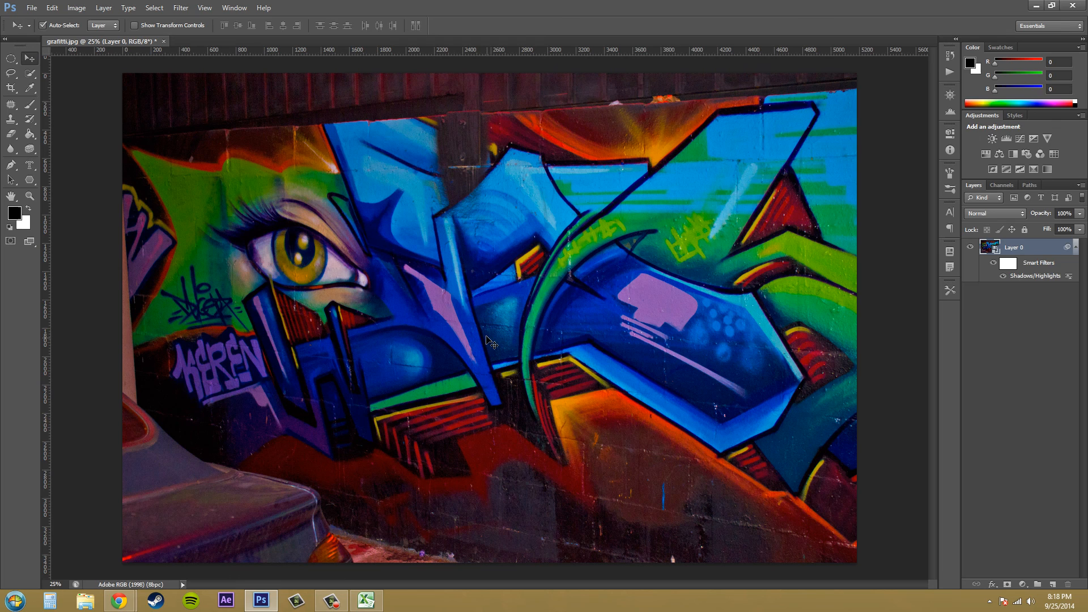
mouse_move(942, 261)
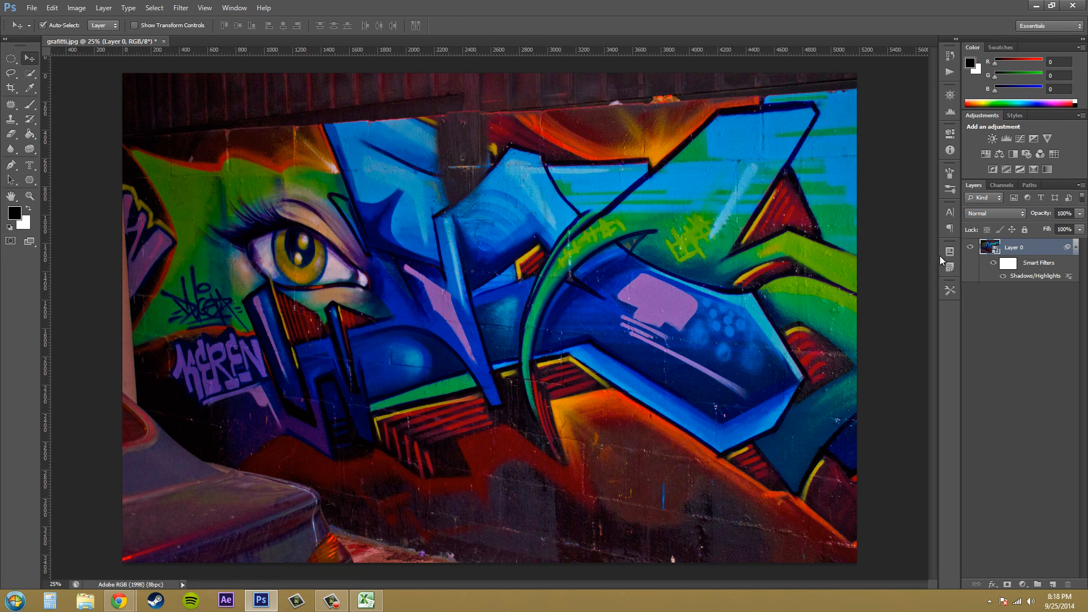
mouse_move(695, 348)
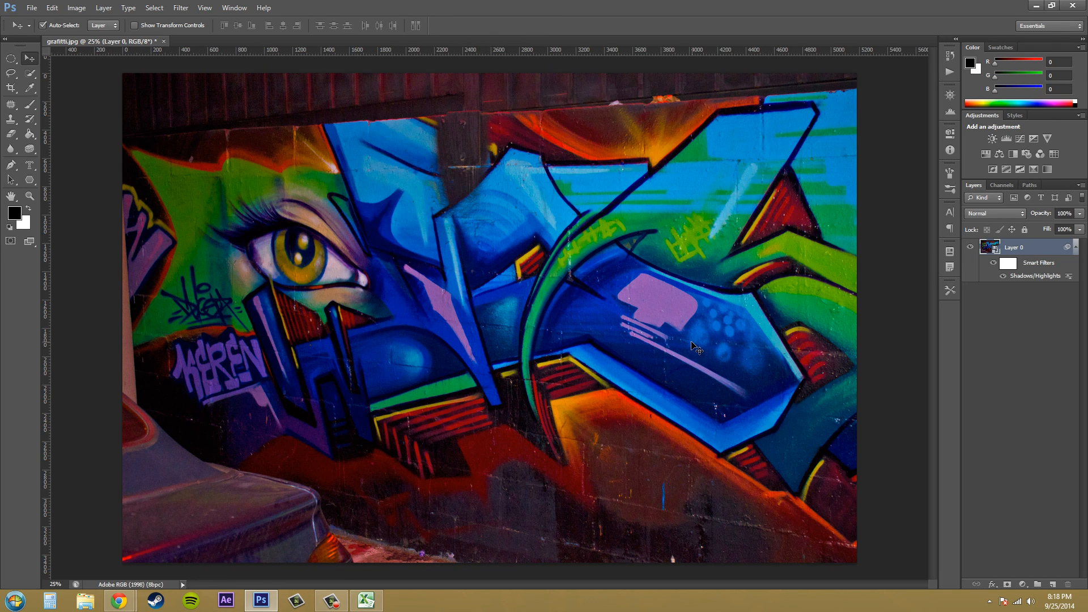